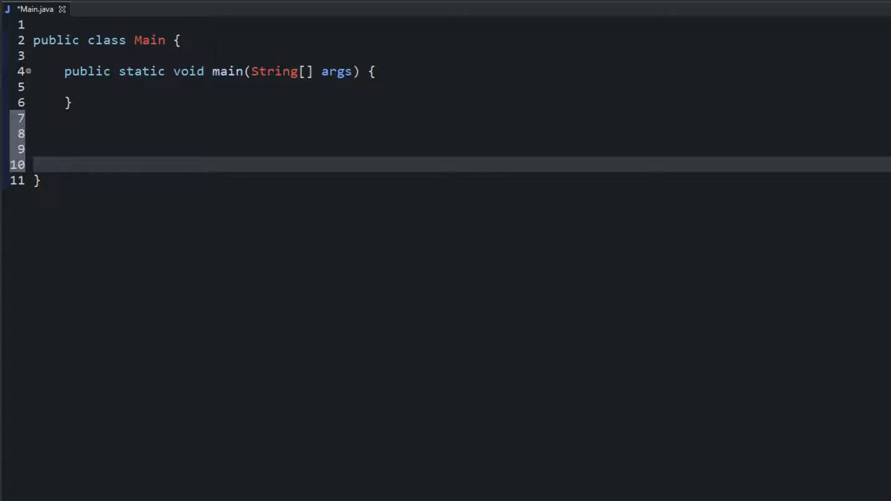
Step: Declare a generic static method header 'static <T> void print' below main
left_click(175, 133)
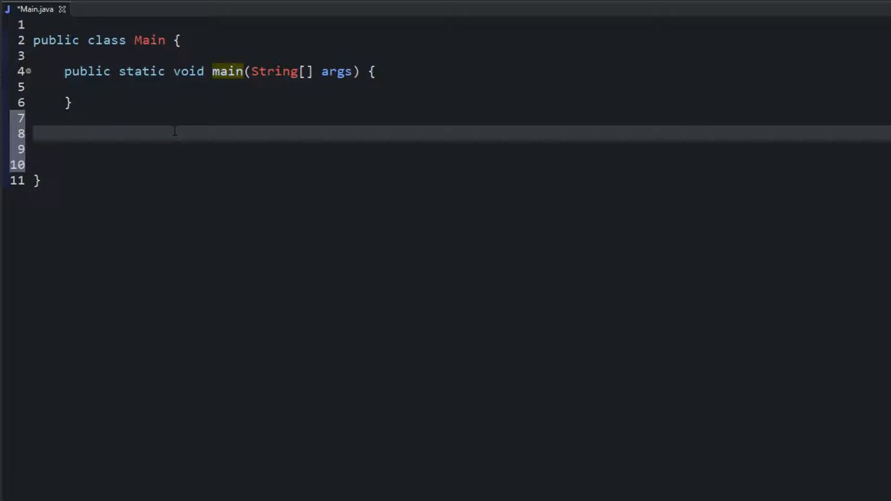
type("stat")
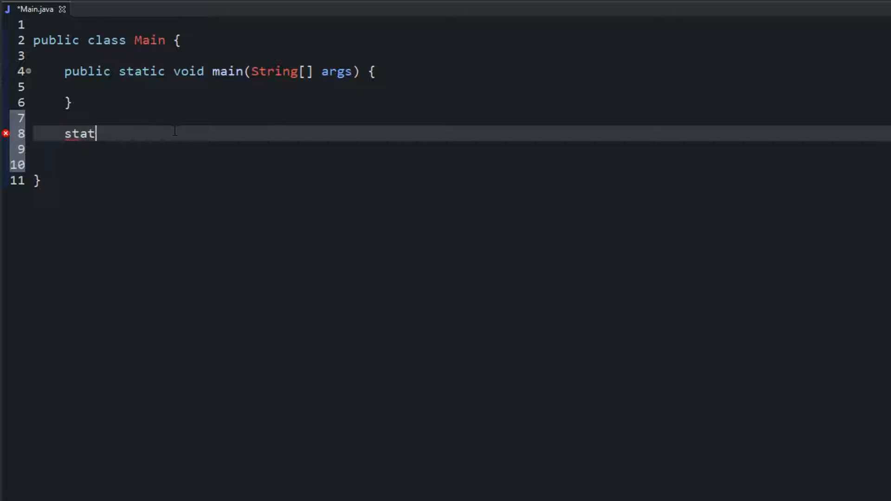
type("ic <>")
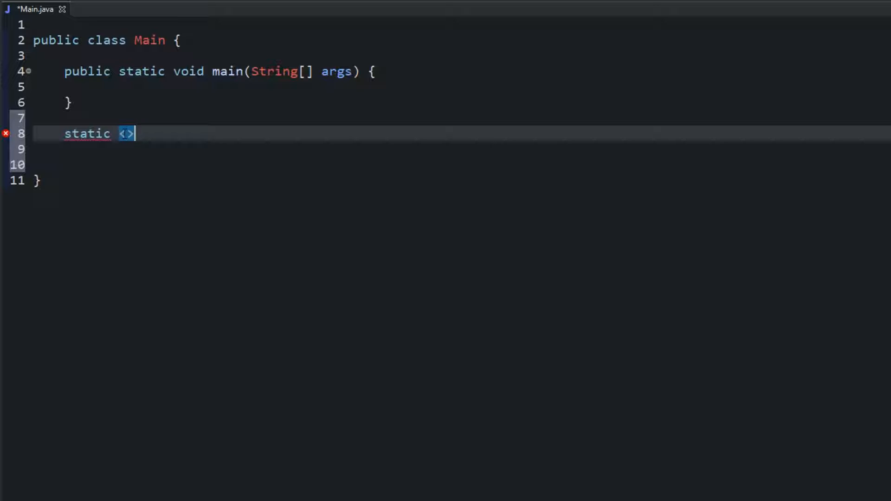
type("T")
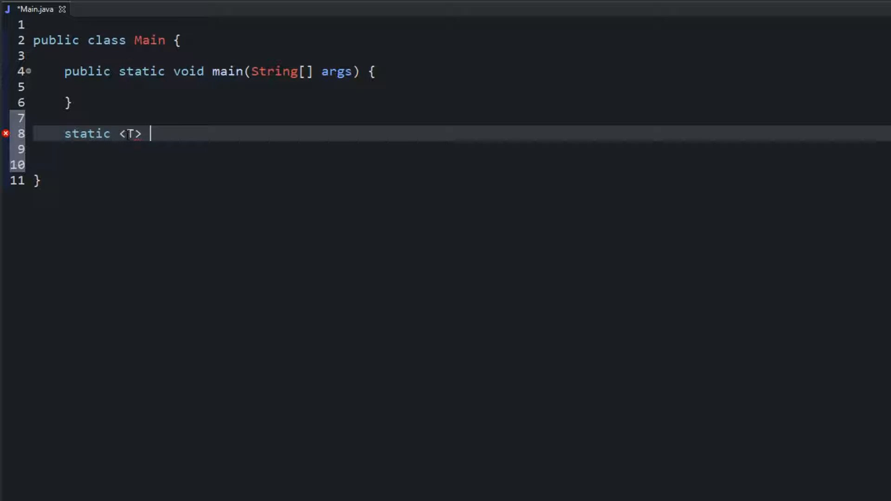
double_click(132, 134)
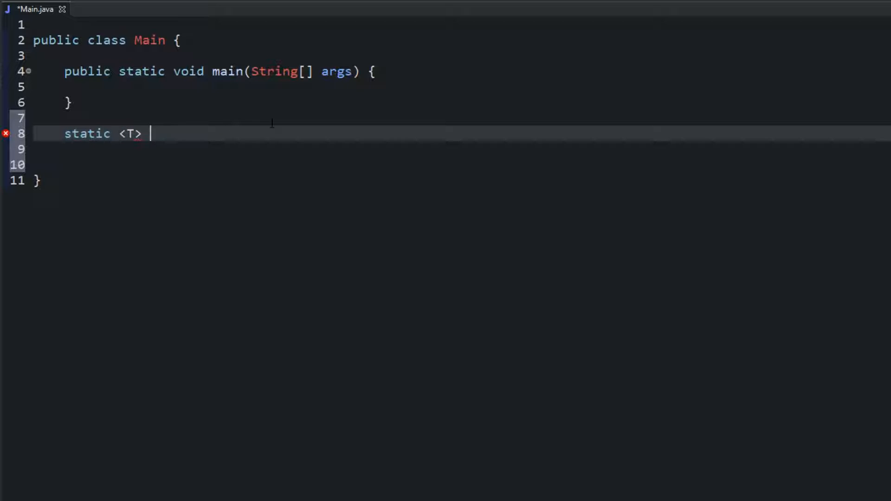
type("void p")
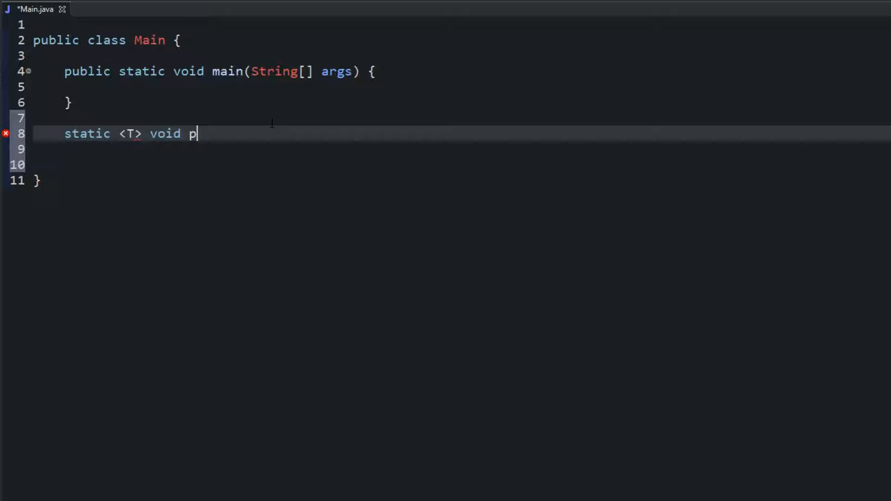
type("rint")
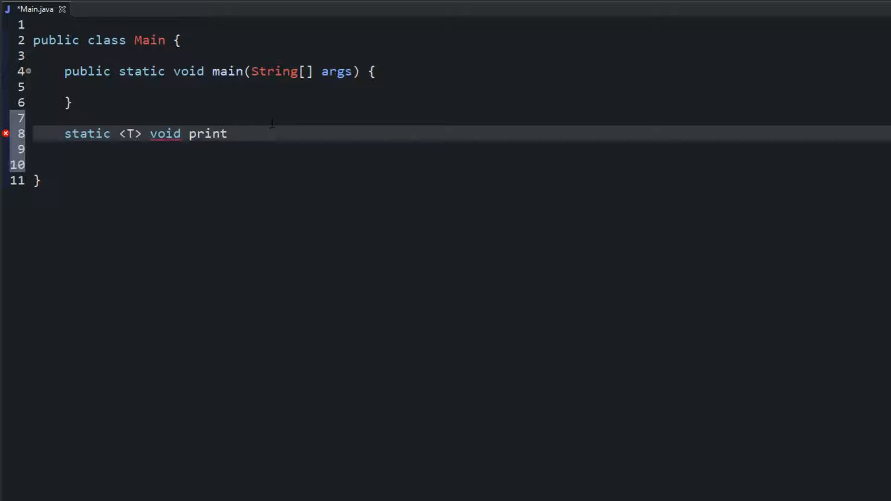
Step: Give print a parameter T value and a body that prints value with System.out.println
type("(")
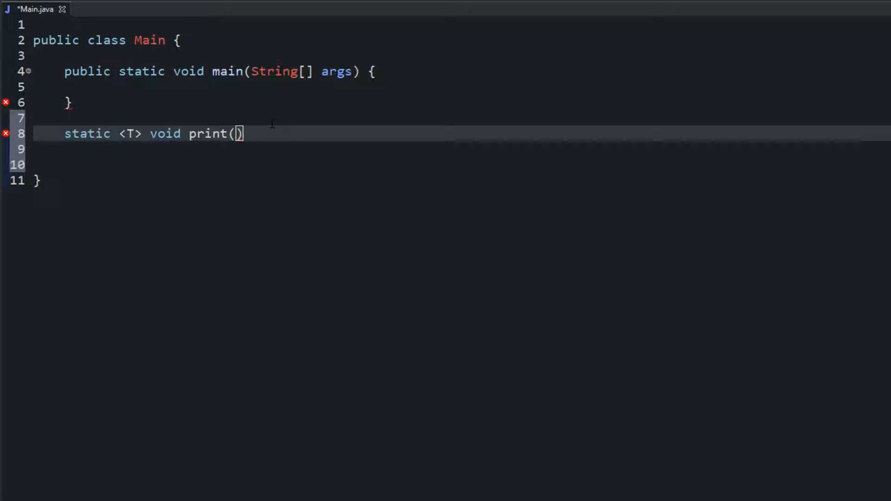
type("T")
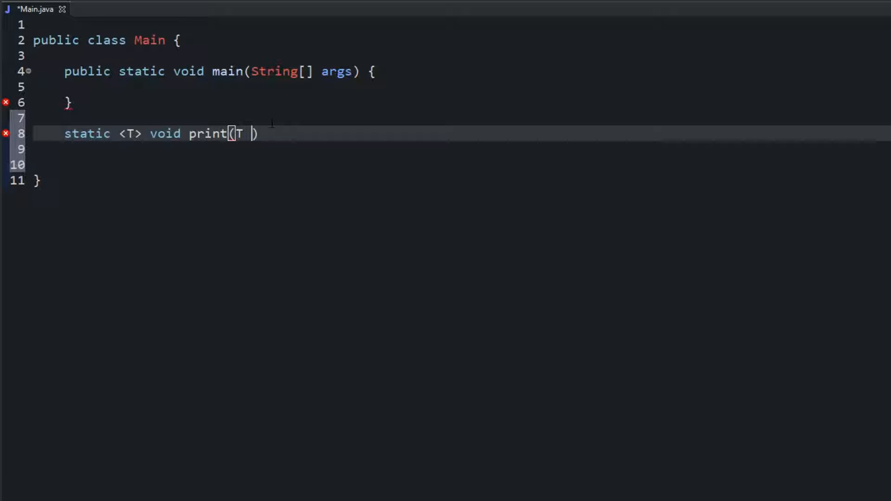
type("v")
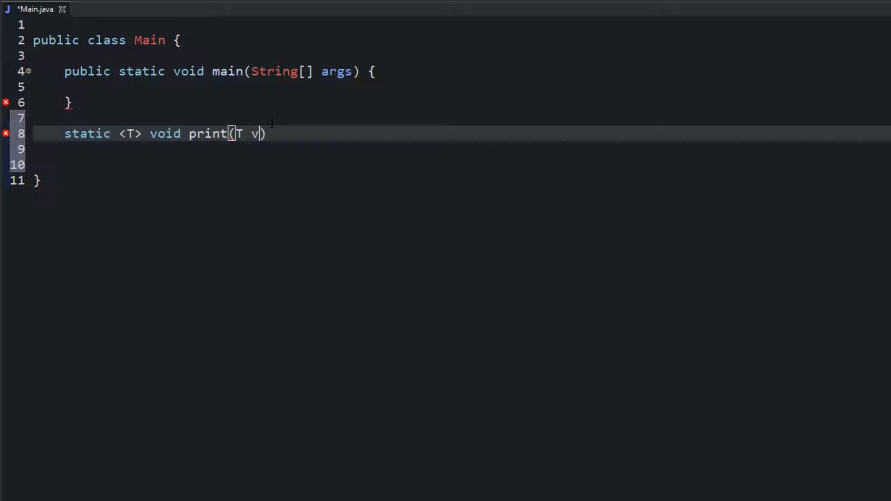
type("alue")
left_click(460, 150)
type("System.out.println();")
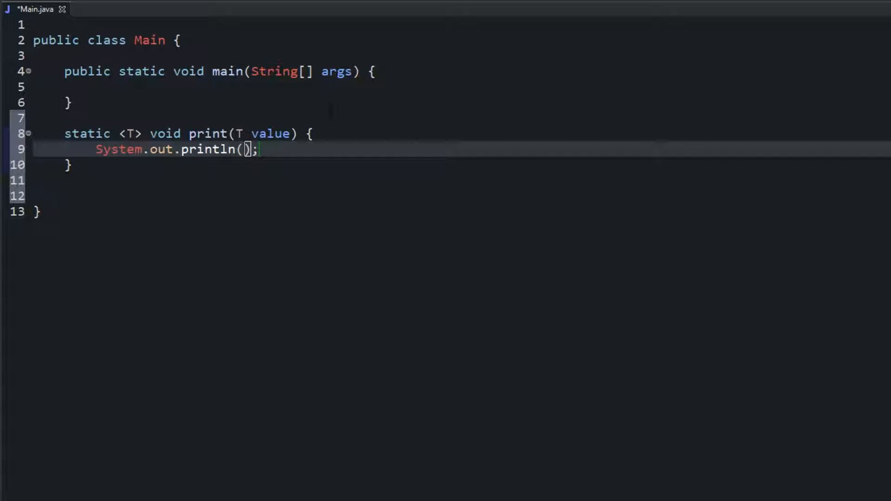
type("value")
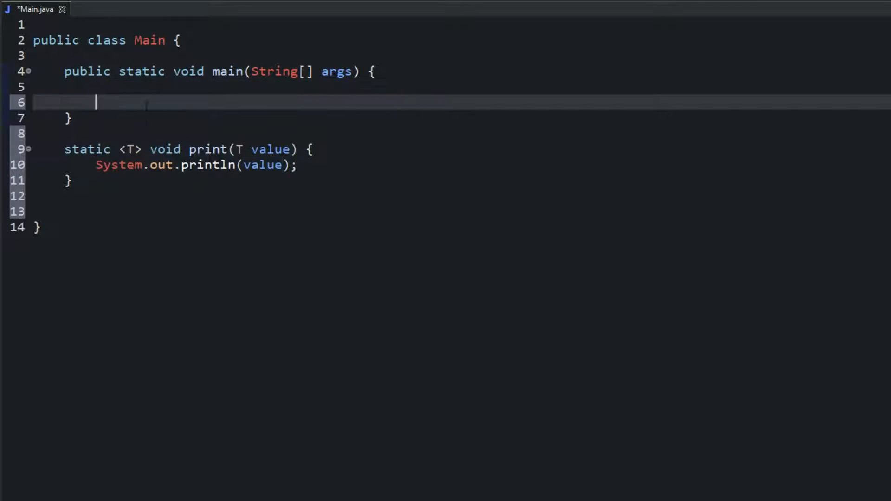
Step: Add a print(); call in main and duplicate it onto several lines
key("Enter")
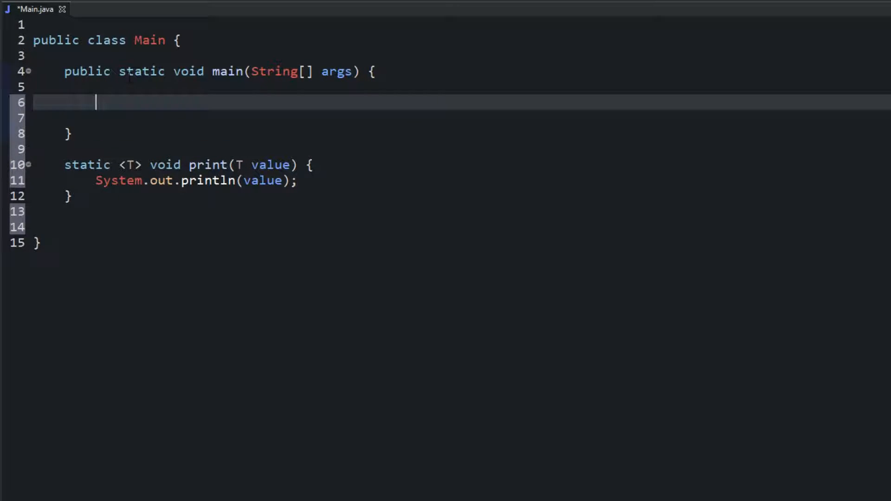
type("print(")
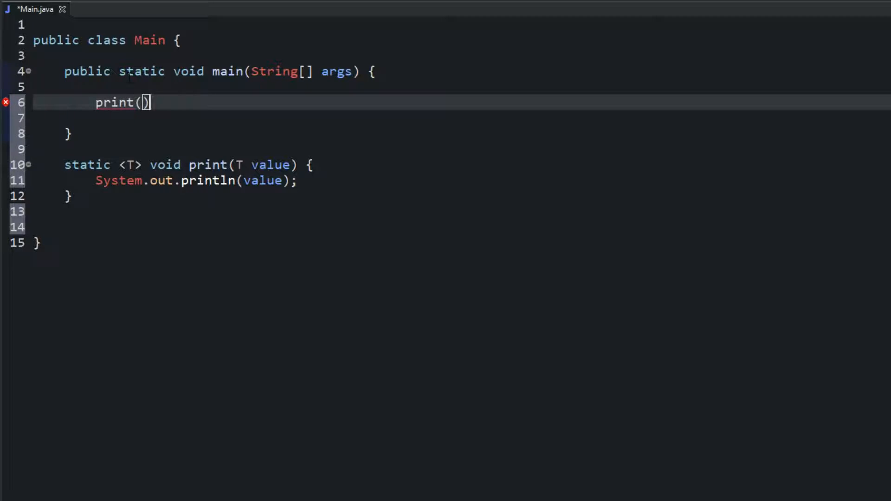
type(";")
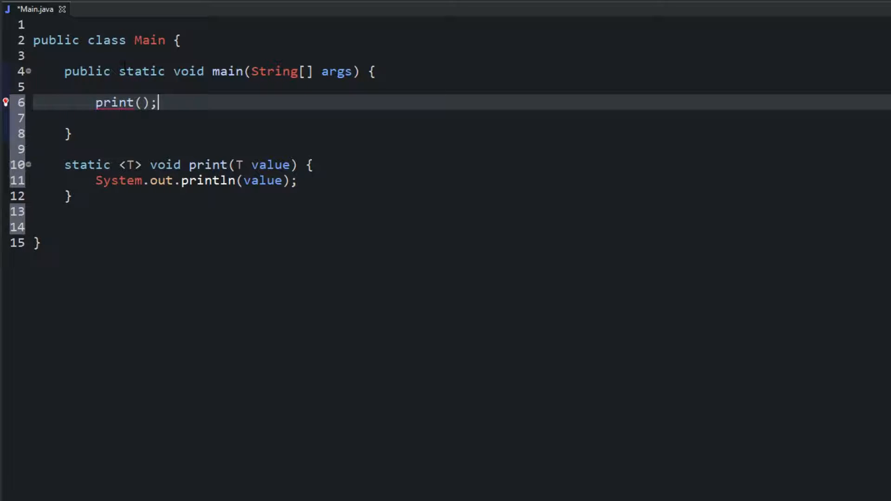
double_click(114, 102)
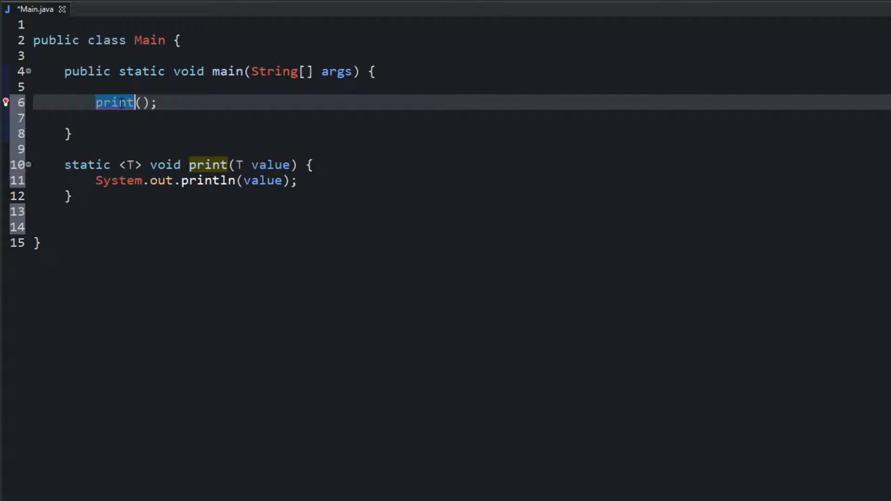
type("print();")
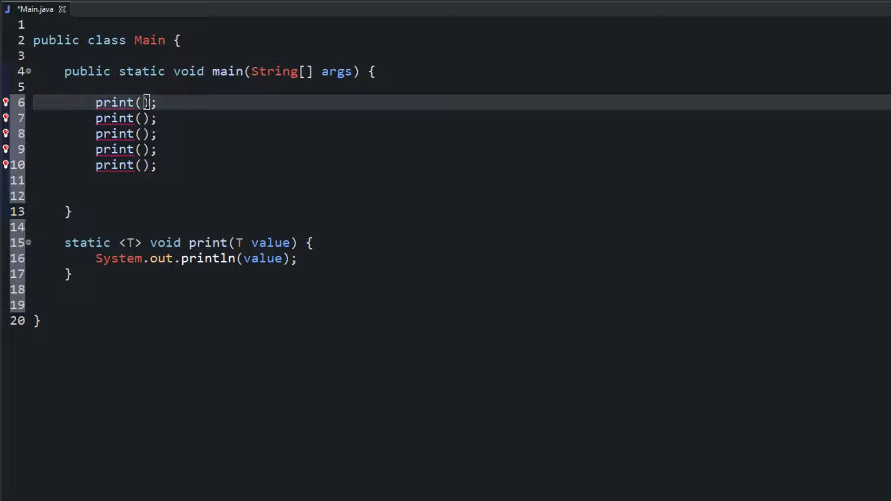
Step: Fill the first three calls with arguments "A String", 5 and 5 + 7
type("\"A String\"")
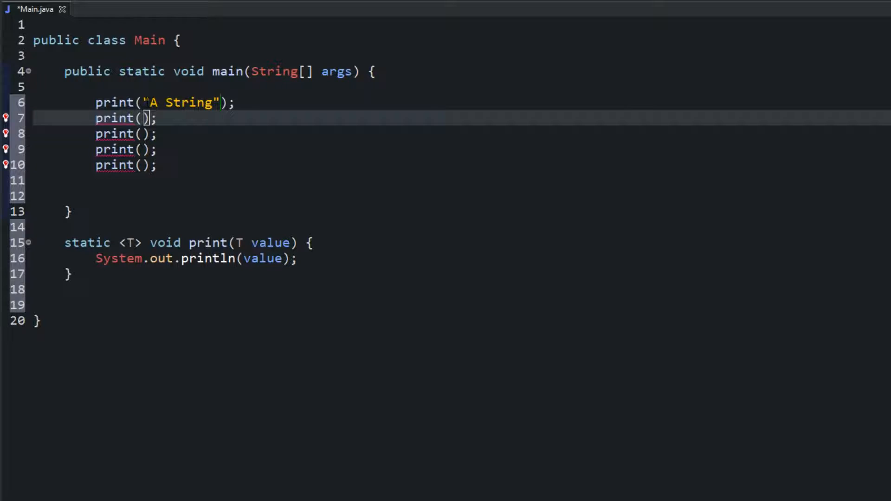
type("5")
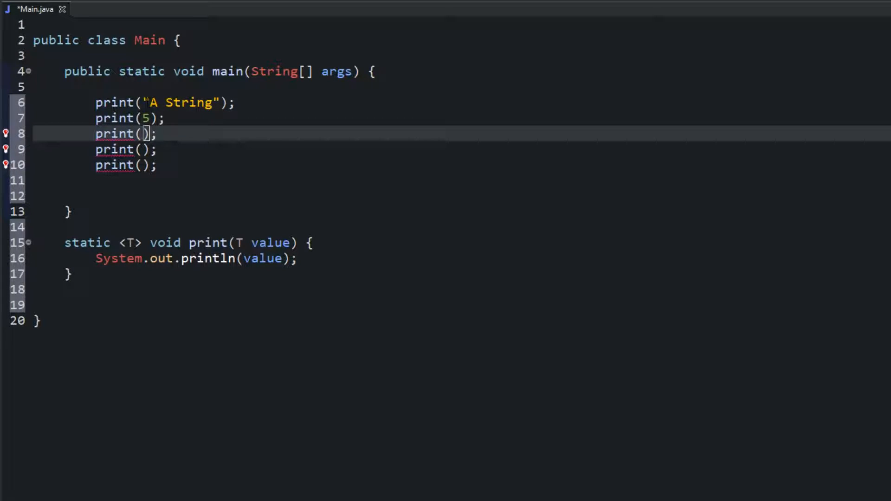
type("5")
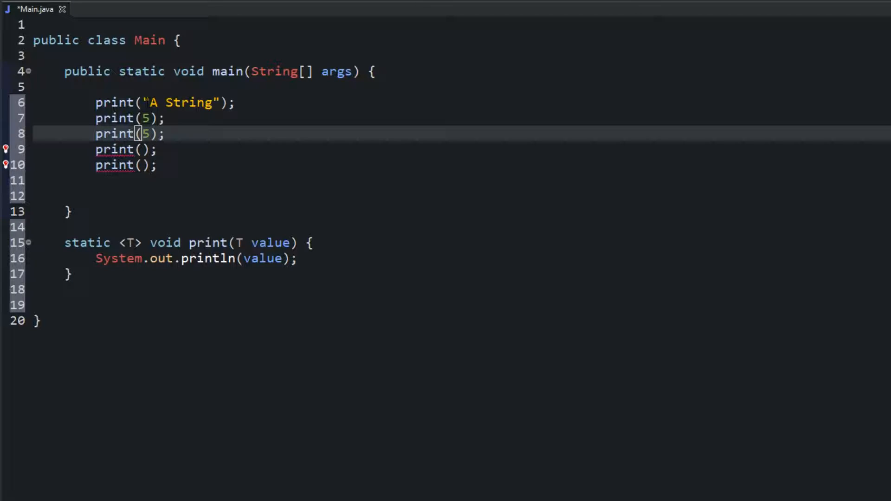
type("+ 7")
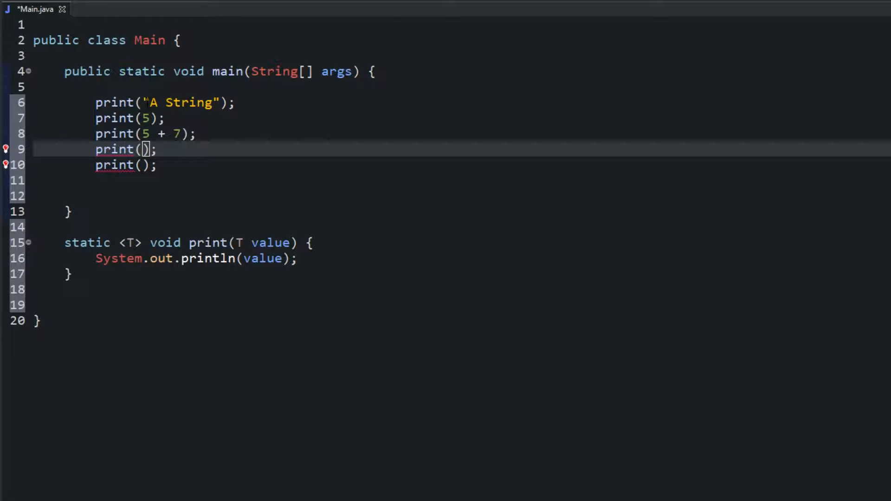
Step: Fill the remaining calls with arguments 5 + "" + 7 and 'A'
type("5 +")
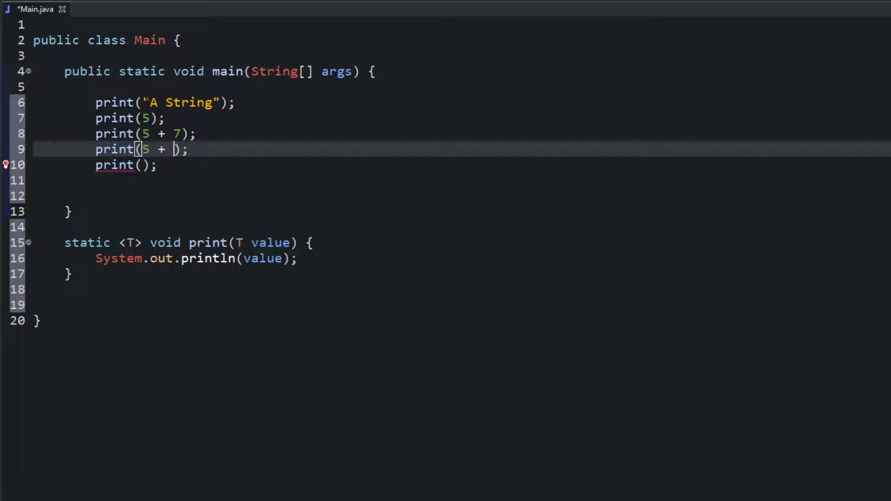
type("\"\"")
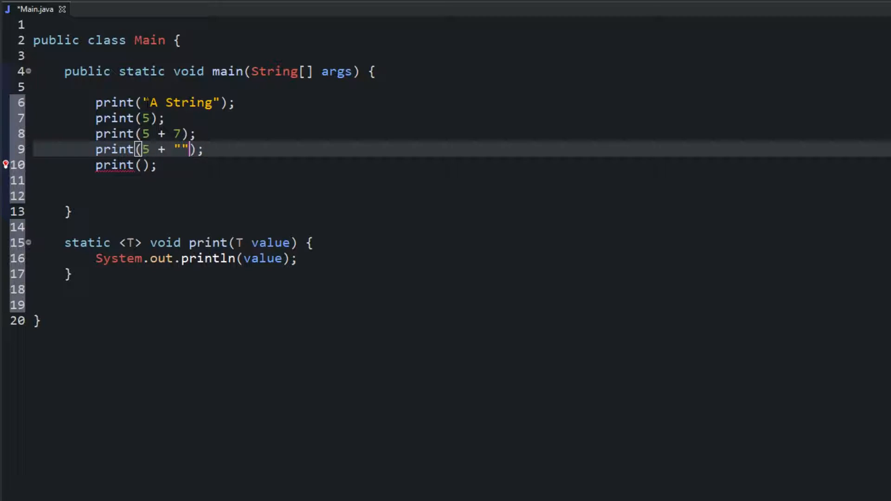
type("+")
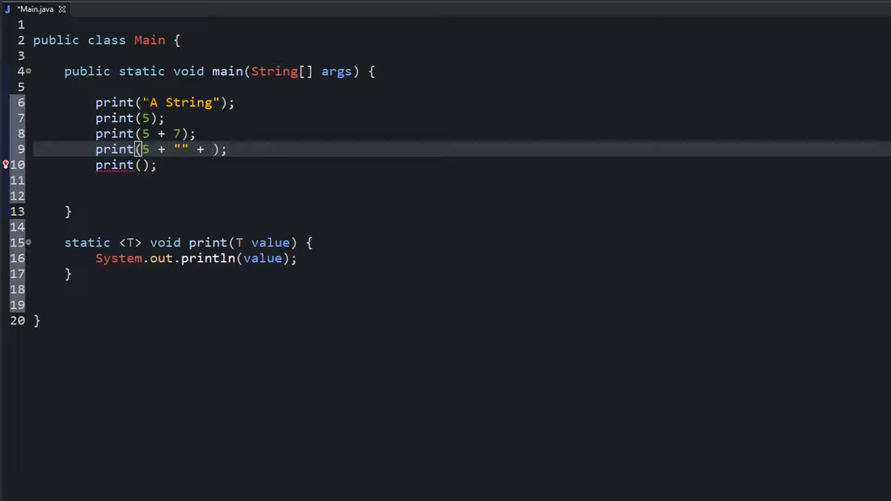
type("7")
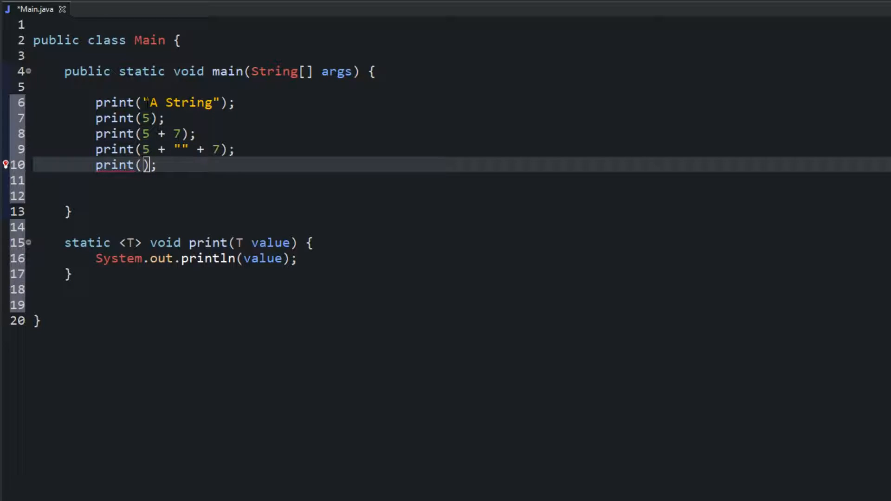
type("'A'")
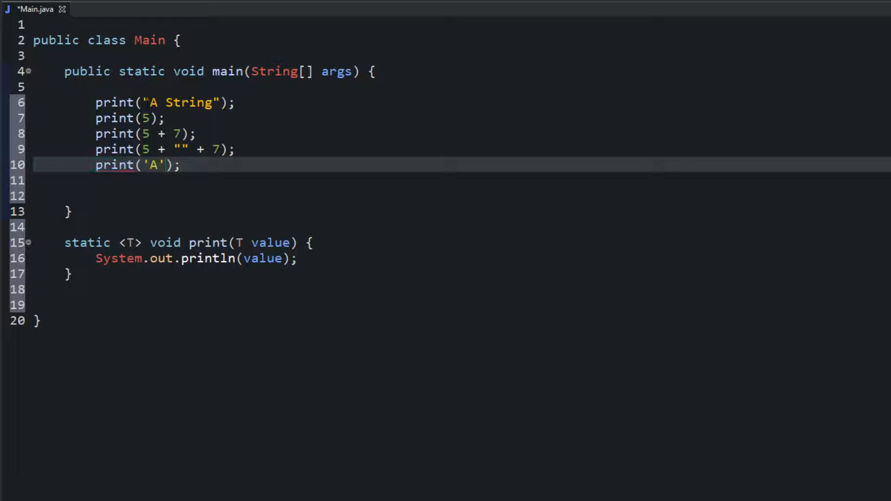
left_click_drag(171, 102, 165, 166)
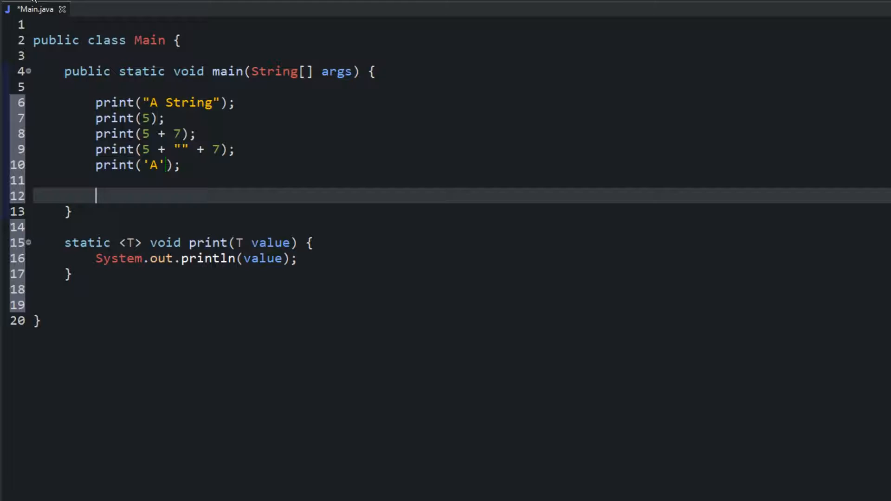
Step: Save and run Main so the console lists A String, 5, 12, 57 and A
key("Ctrl+S")
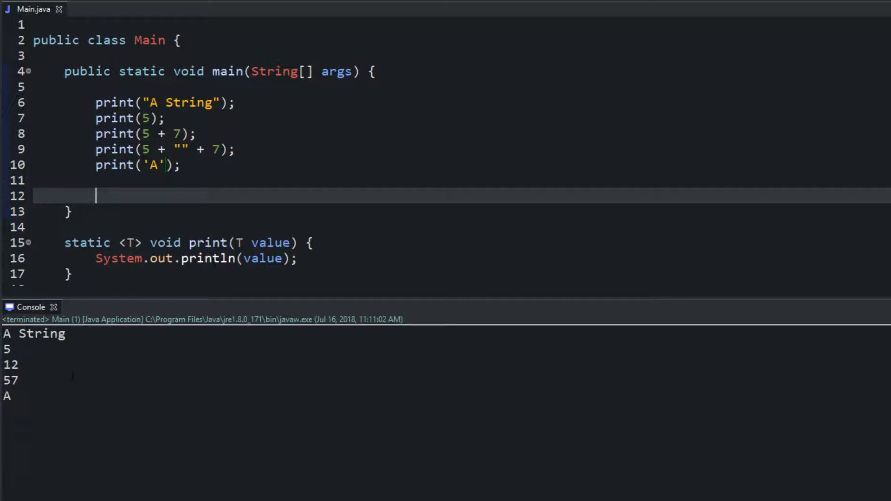
double_click(33, 334)
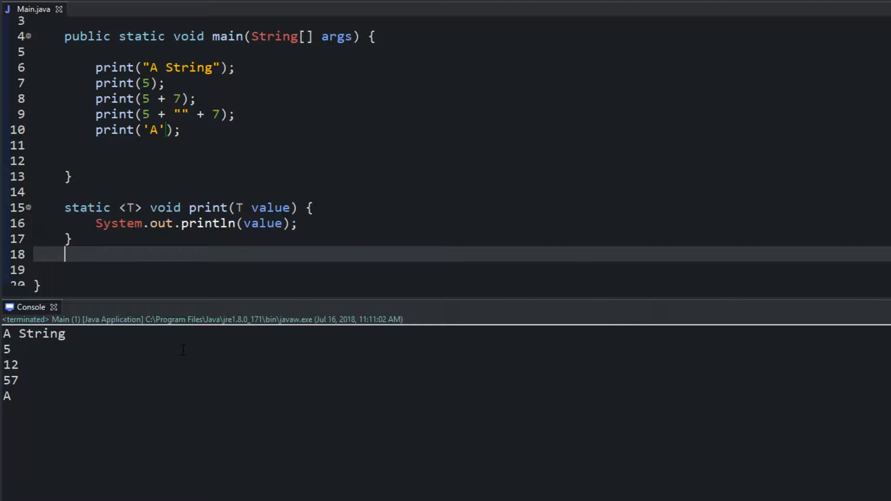
Step: Mark the spot after print's closing brace where the new method will go
left_click_drag(96, 223, 71, 239)
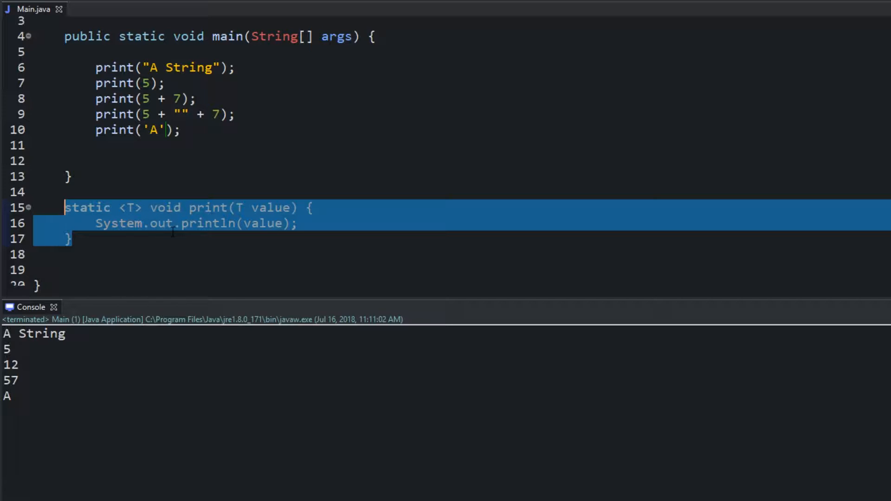
mouse_move(202, 208)
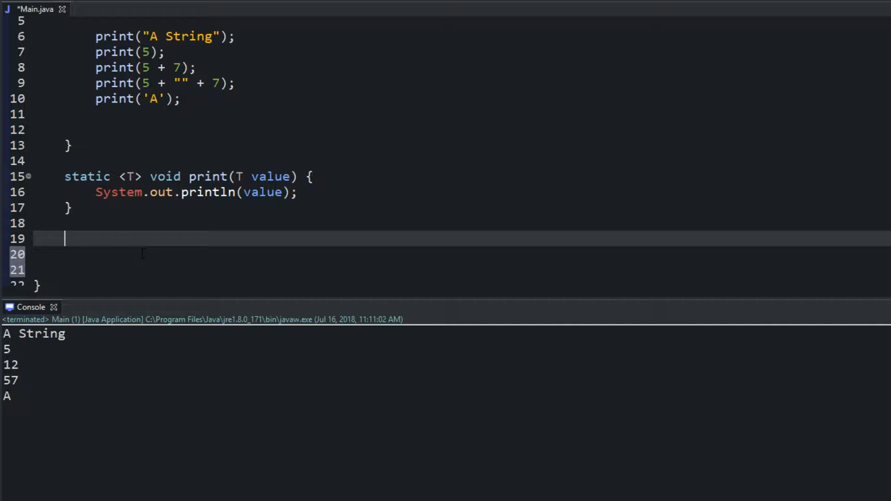
Step: Declare an empty generic method static <T> void printArray(T[] arr) below print
type("static")
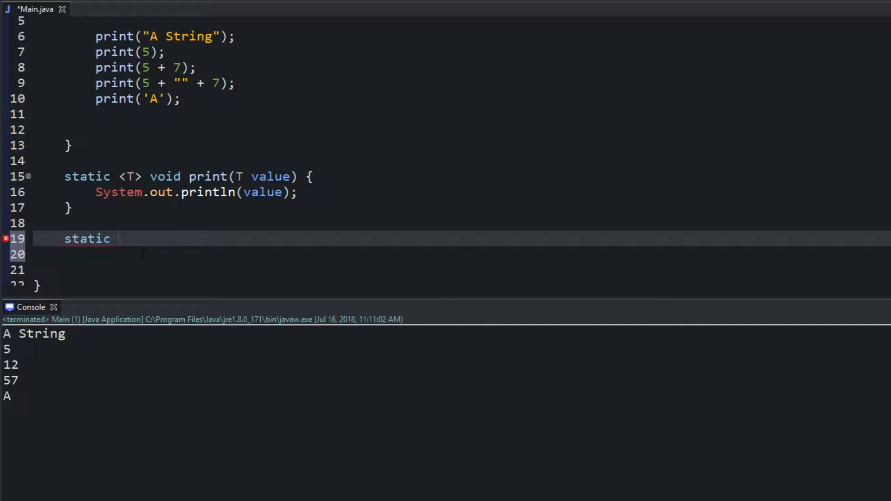
type("<>")
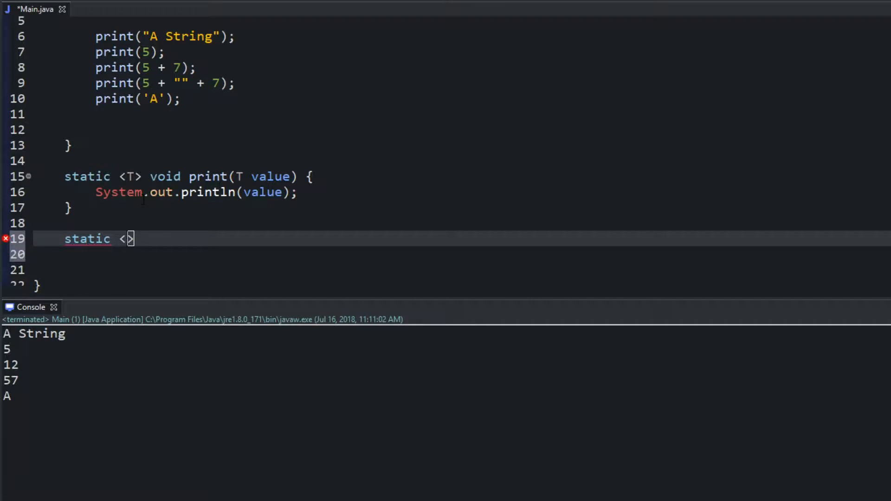
type("T")
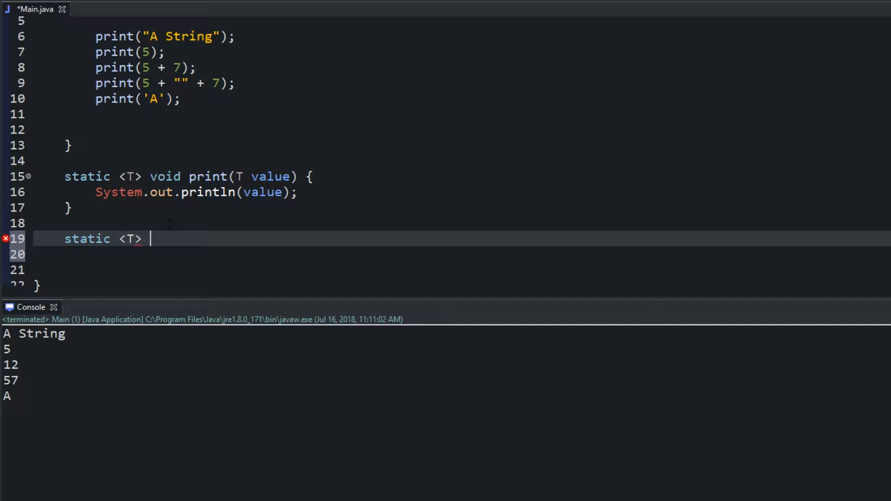
type("void printArray")
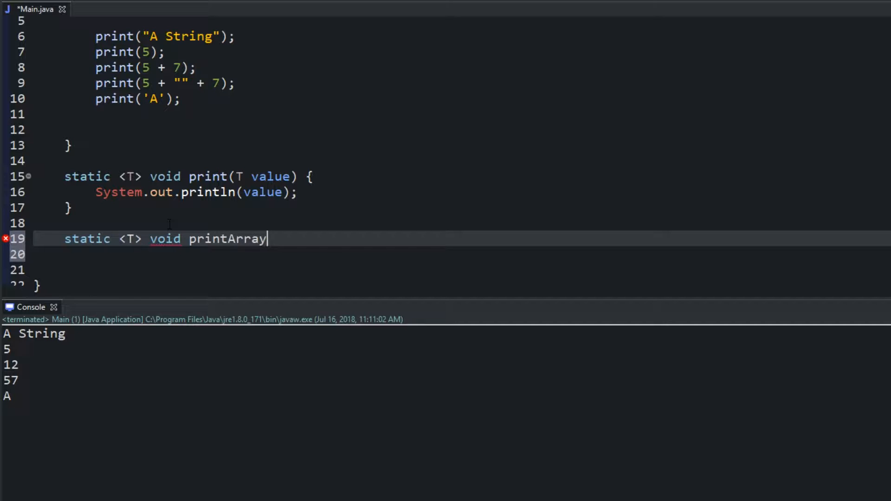
type("() {")
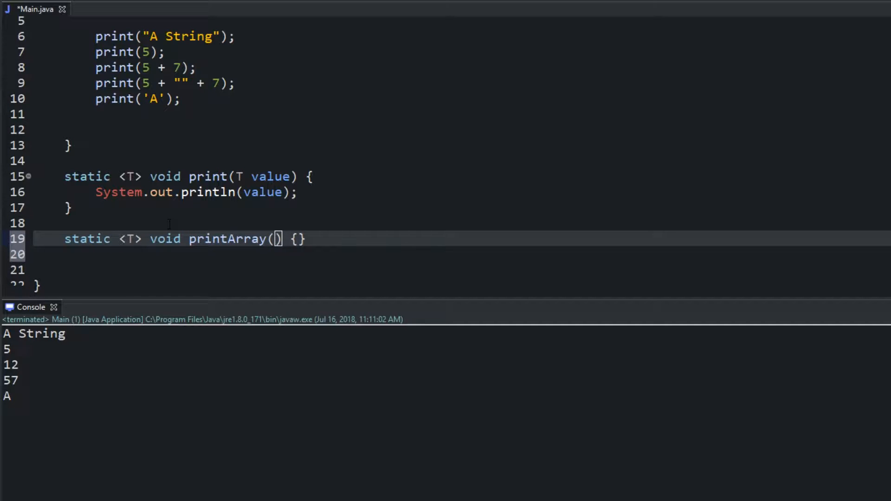
type("int")
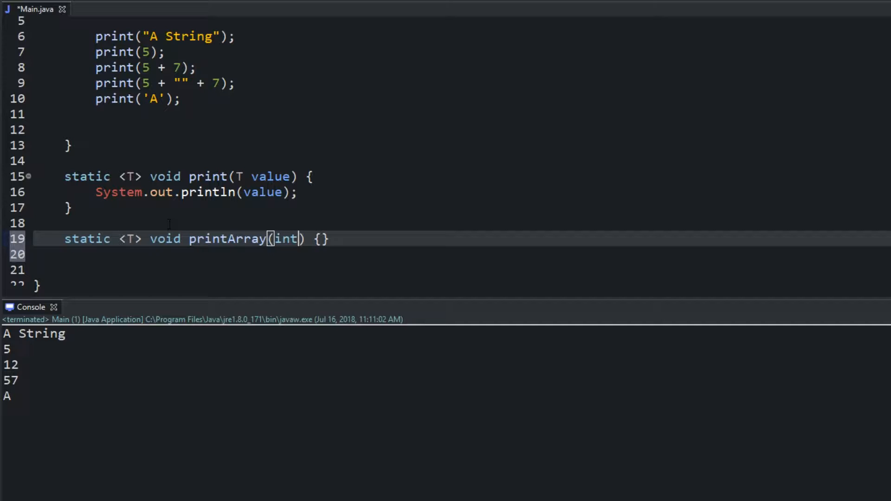
type("[] arr")
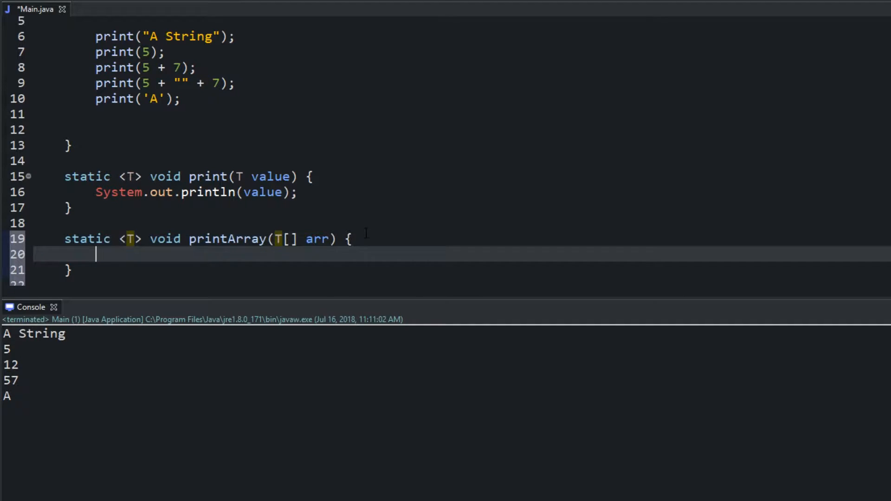
scroll("down", 3)
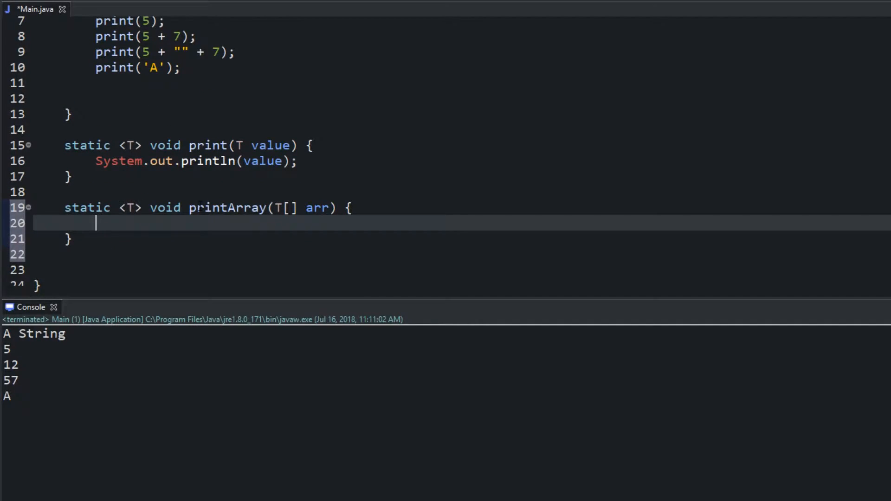
Step: Write a for-each loop header over arr with loop variable T value inside printArray
type("f")
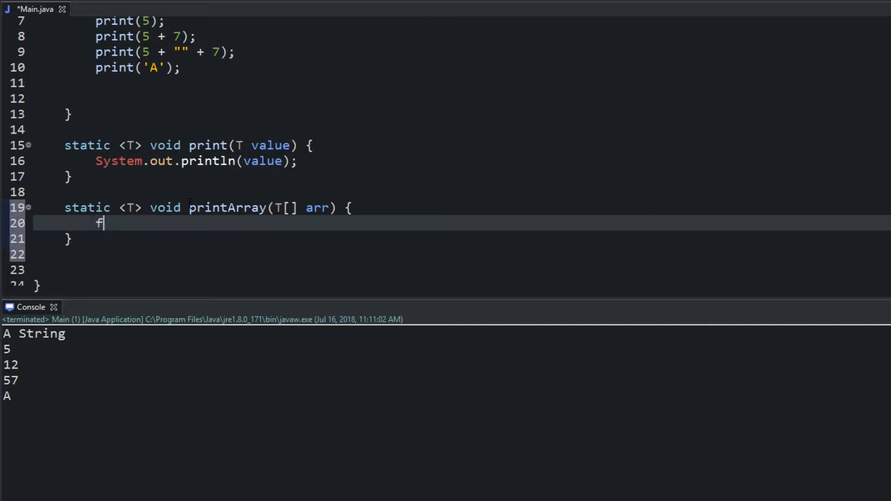
type("or (")
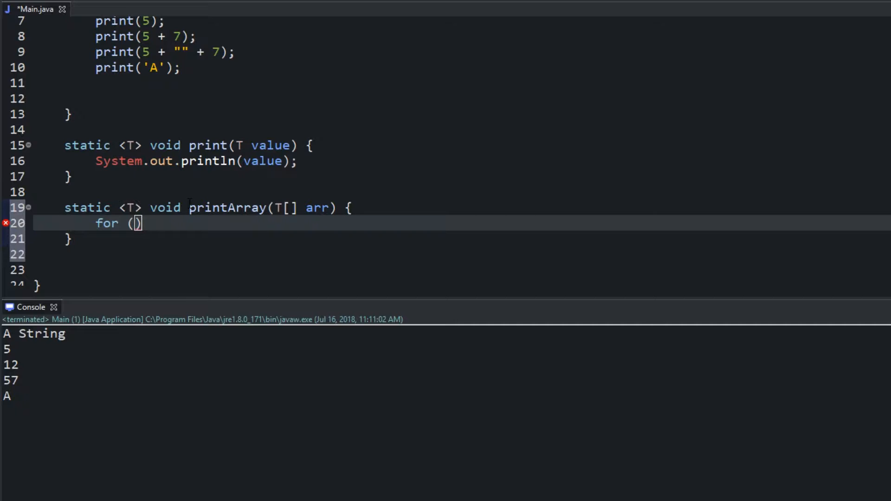
type("T")
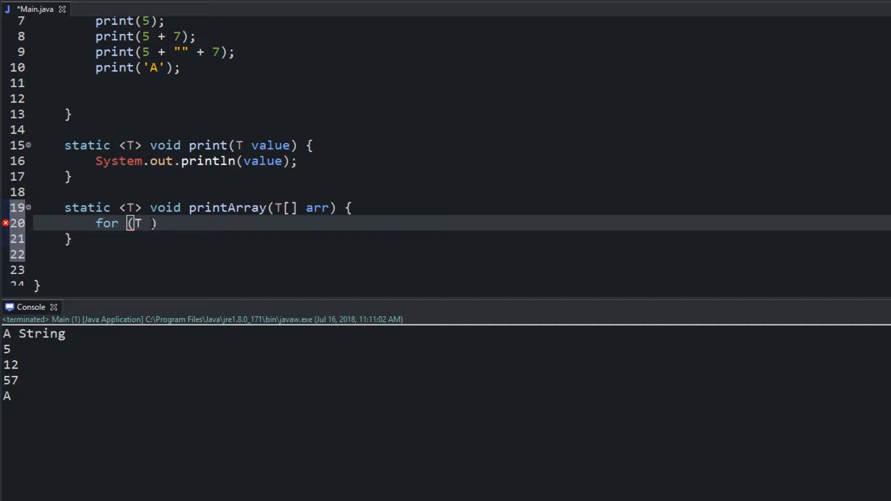
type("val")
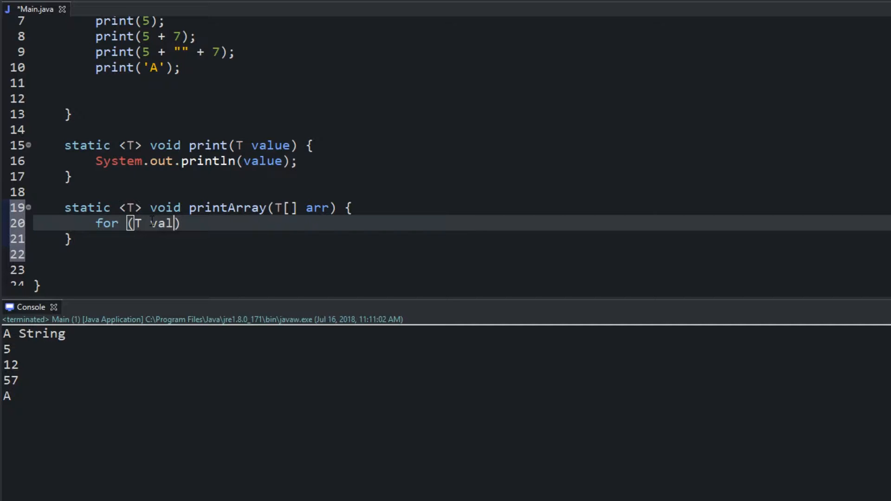
type("ue")
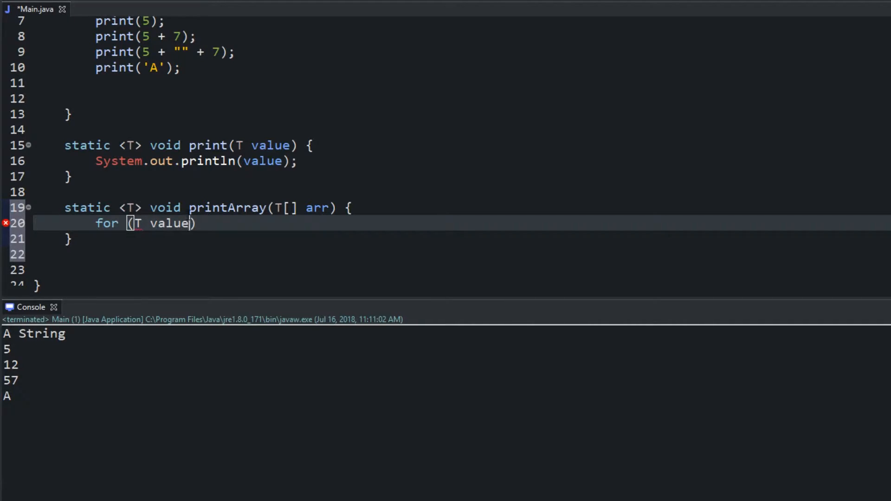
type("\": \"")
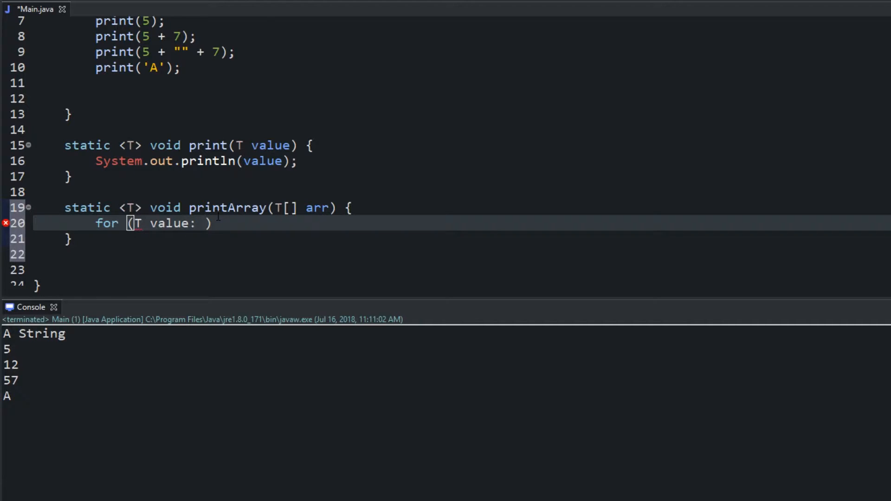
type("arr")
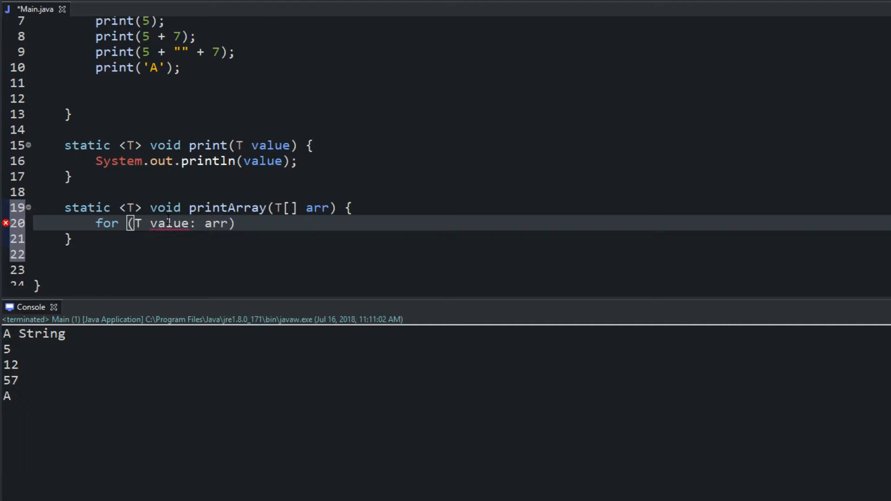
type("{")
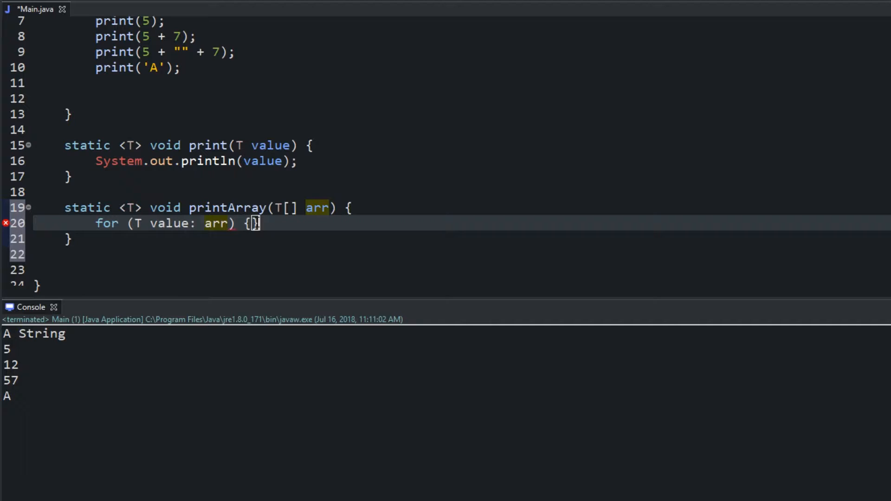
Step: In the loop body print each value followed by ", " using System.out.print
key("Enter")
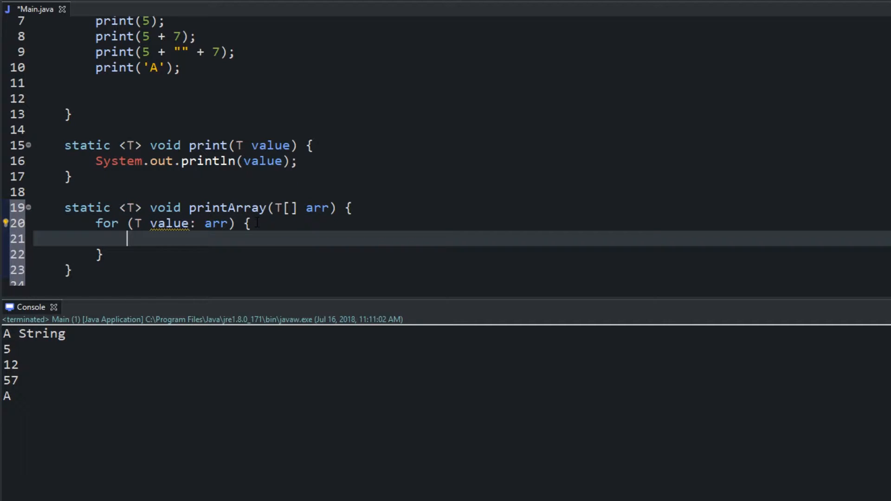
type("sy")
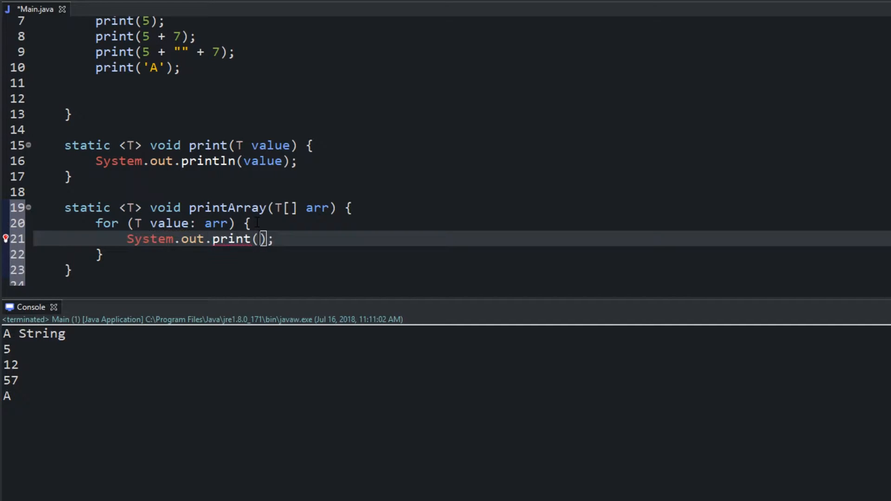
type("value +")
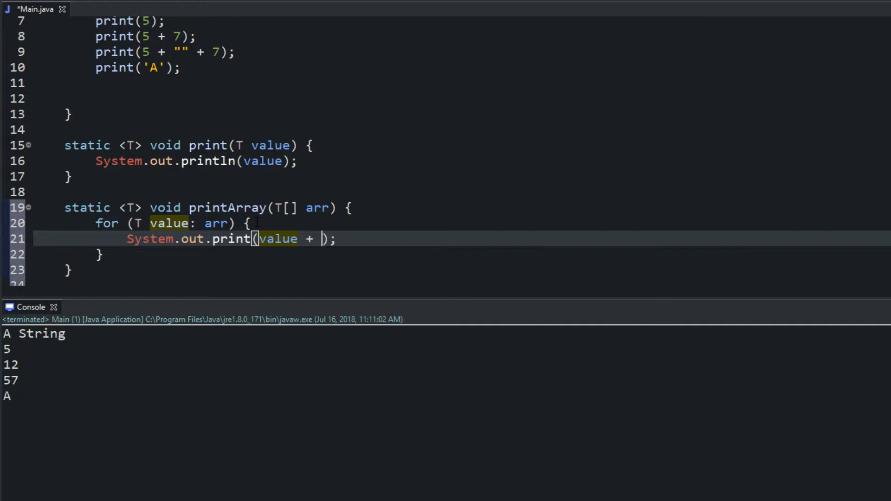
type("\", \"")
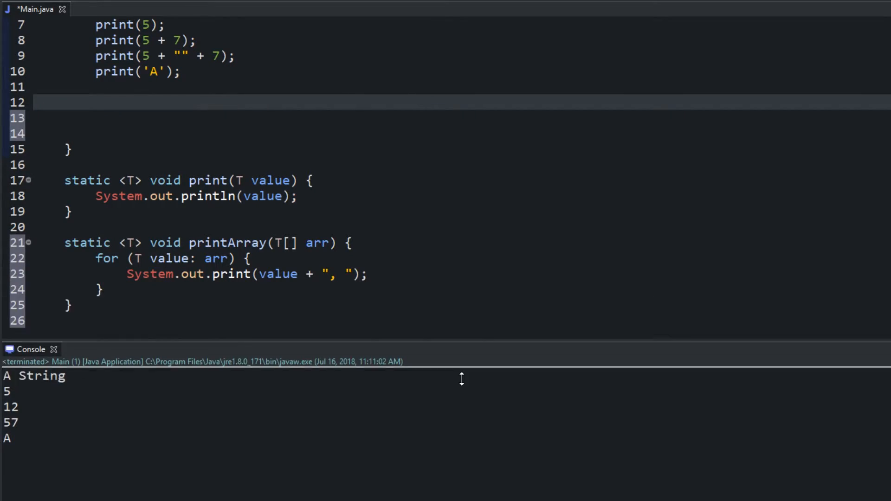
Step: Declare Integer[] intArr = {1, 2, 3, 4, 5} in main
type("I")
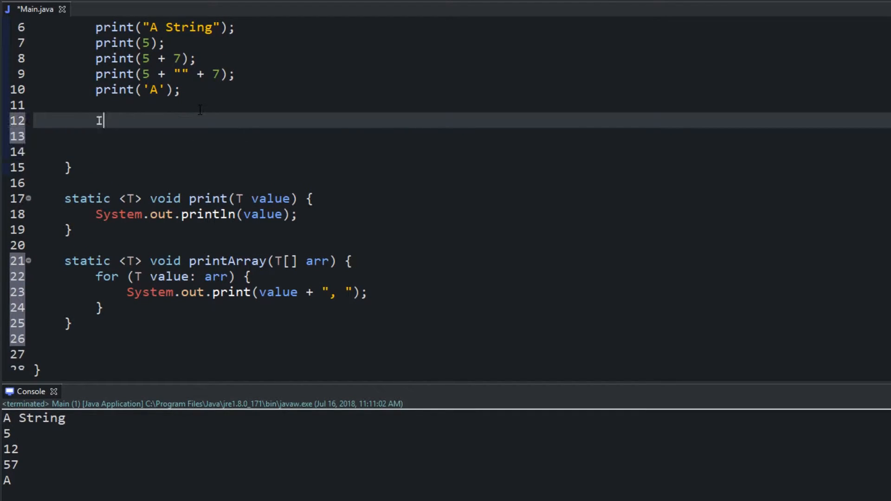
type("nteger")
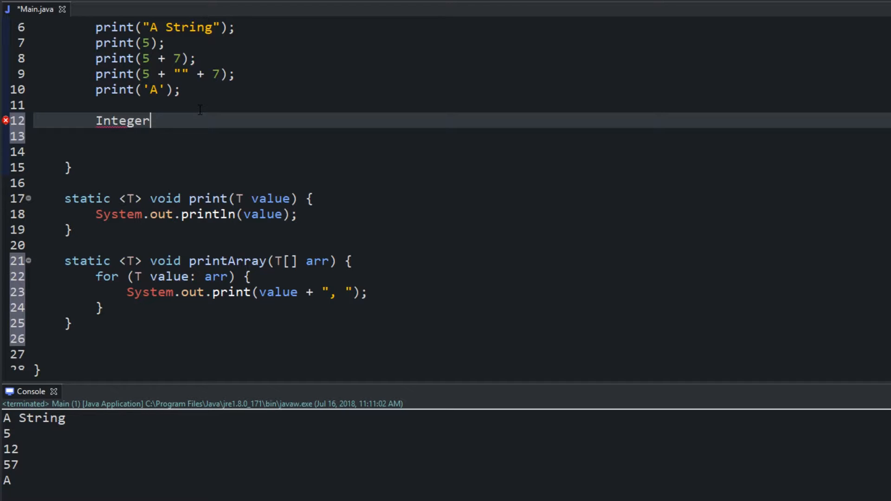
type("[] inty")
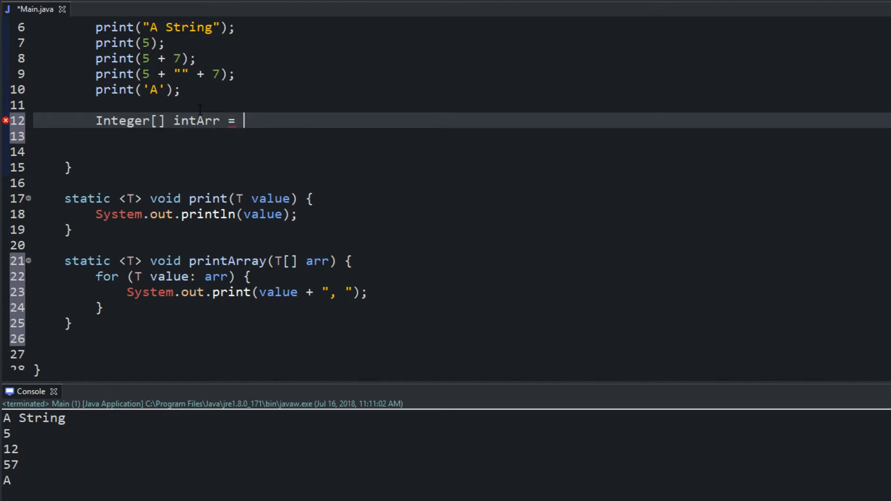
type("{};")
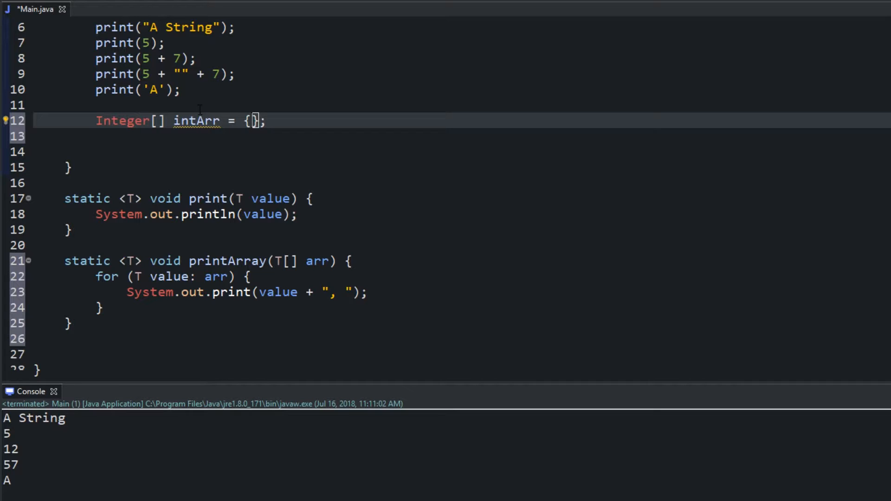
type("1,2,3,4")
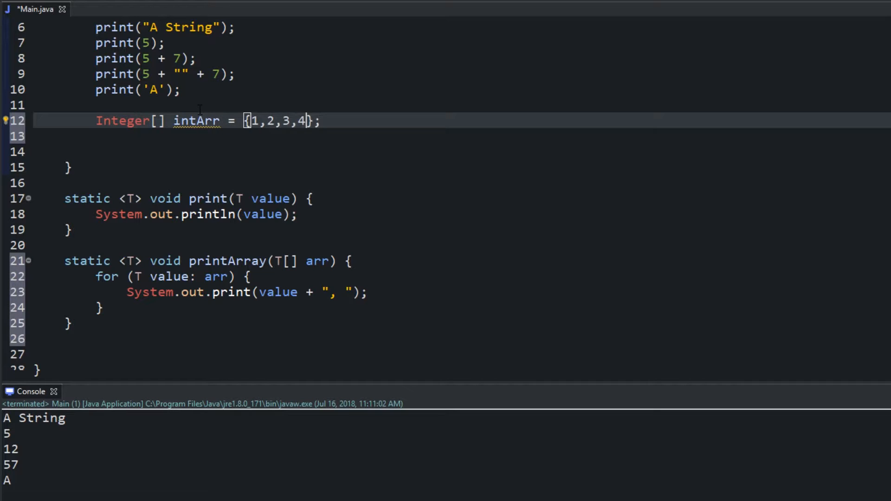
type(", 5")
left_click(491, 136)
type("S")
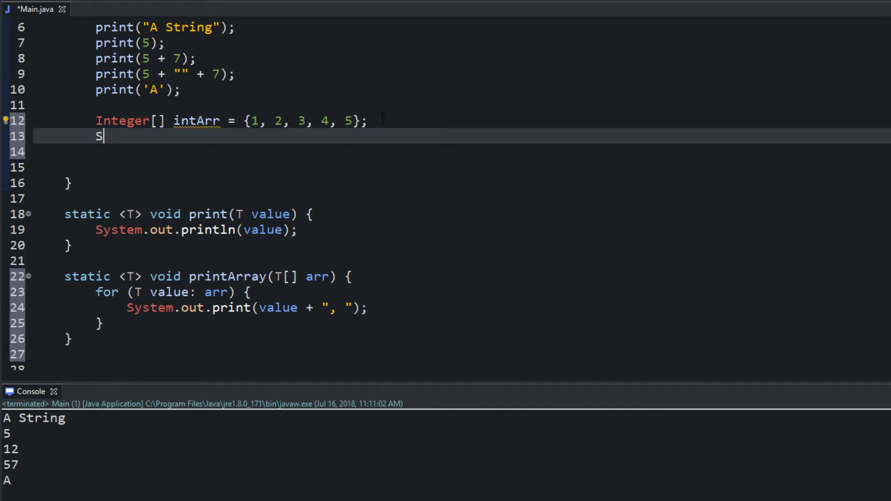
Step: Declare String[] strArr = {"Bob", "Josie", "Mike", "Jacob"} below it
type("tring[]")
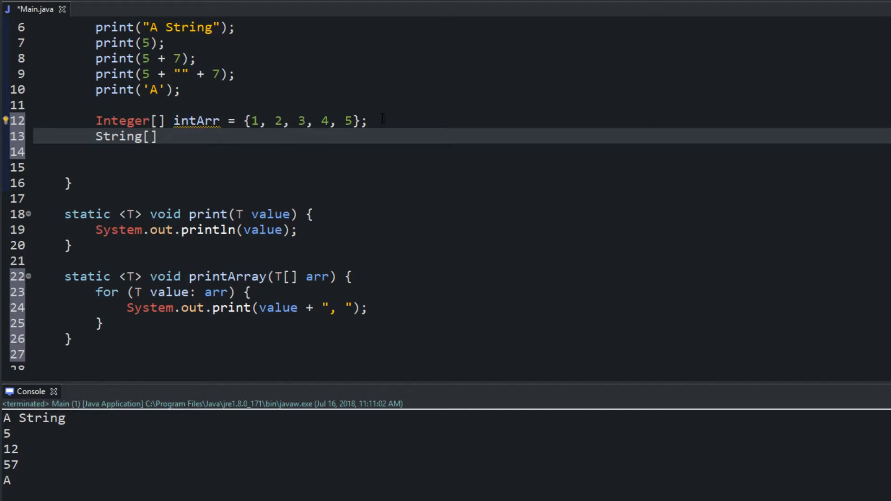
type("strArr =")
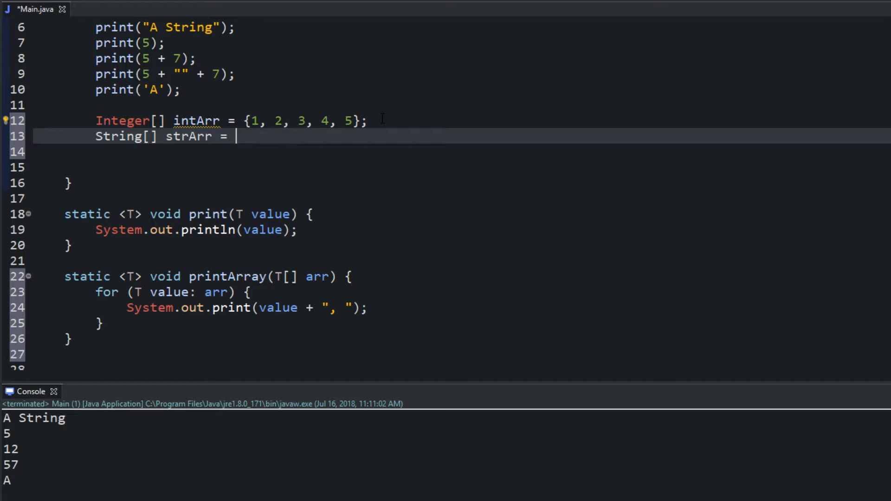
type("{};")
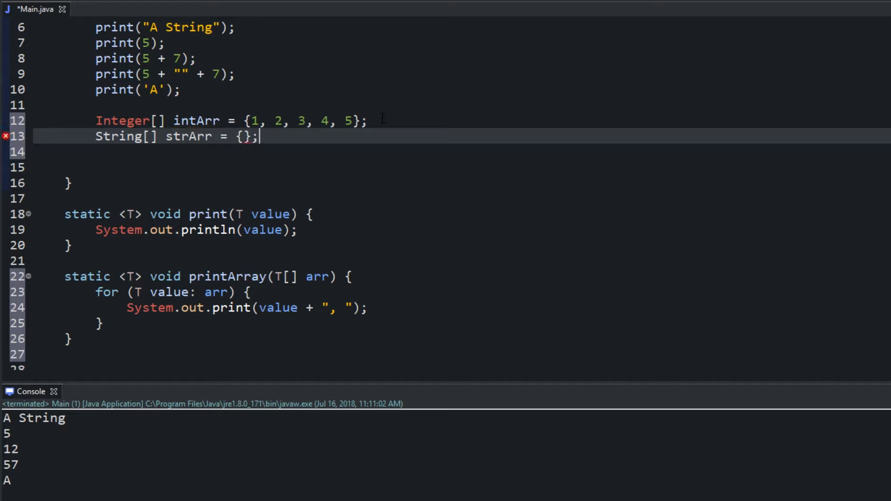
type("\"\"")
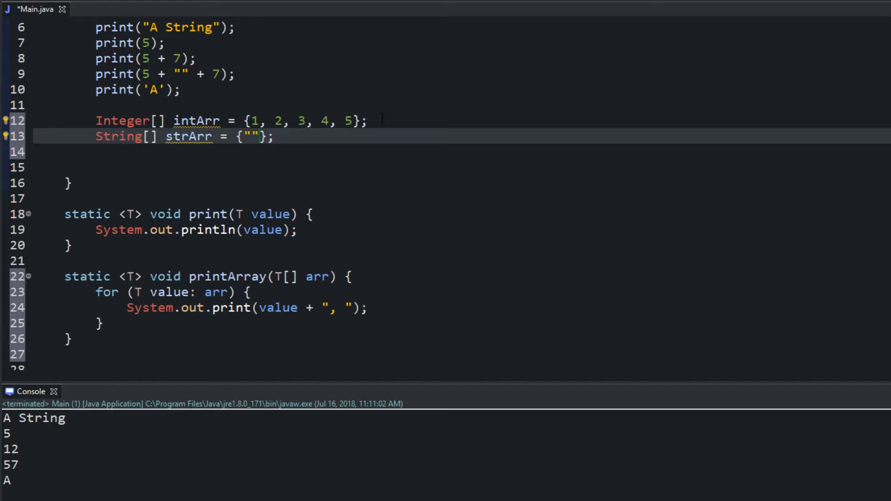
type("Bob")
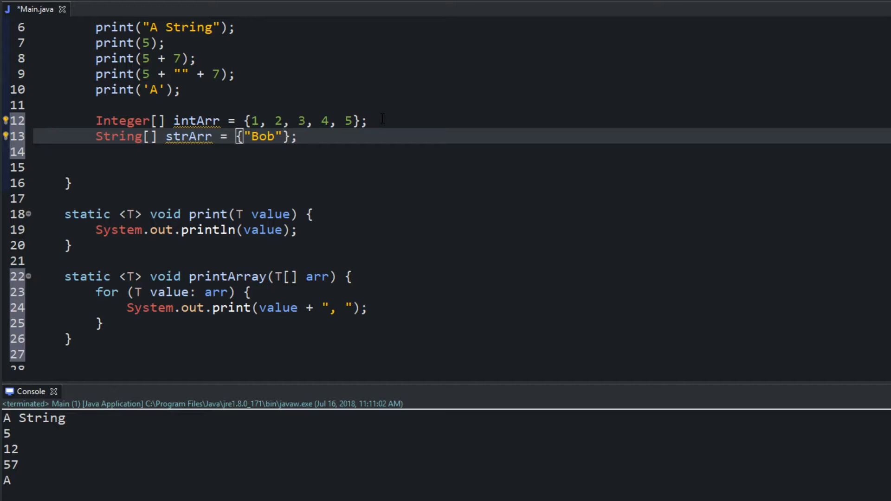
type(", \"Josie\", \"Mike")
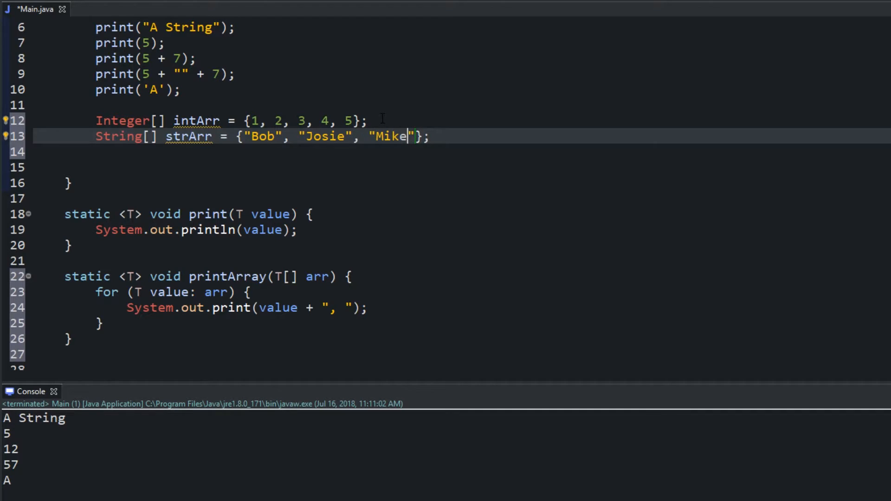
type(", \"\"")
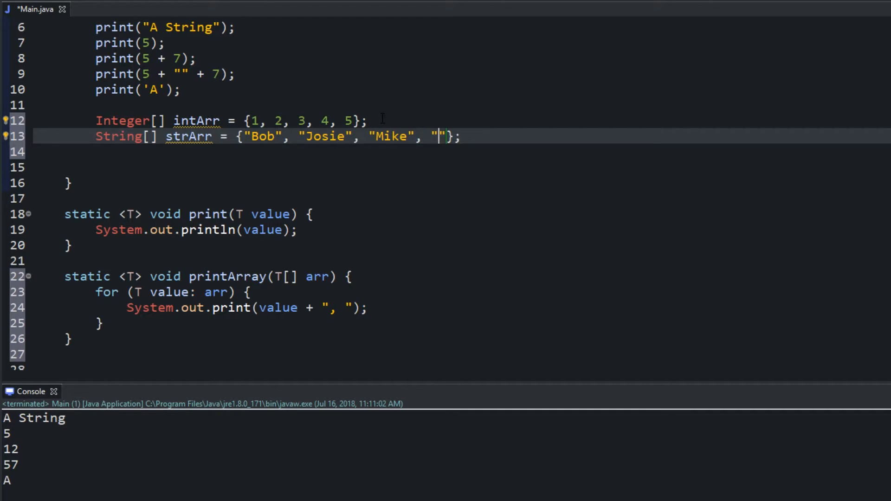
type("Jac")
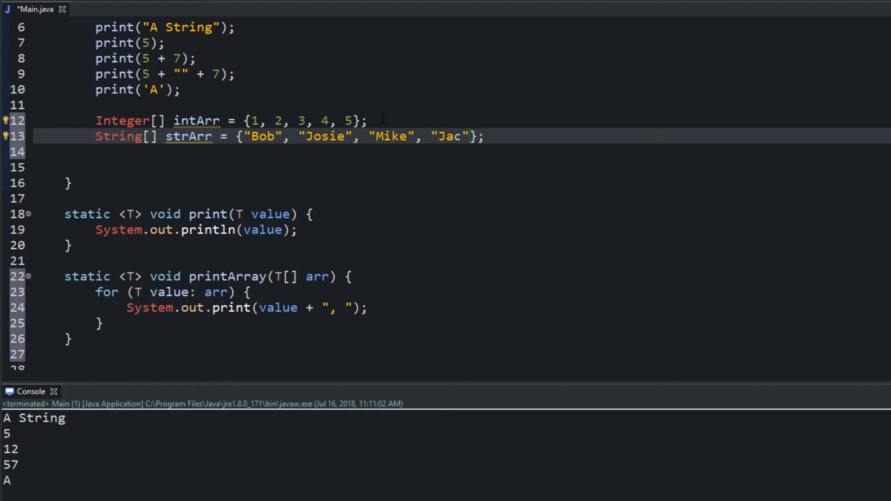
type("ob")
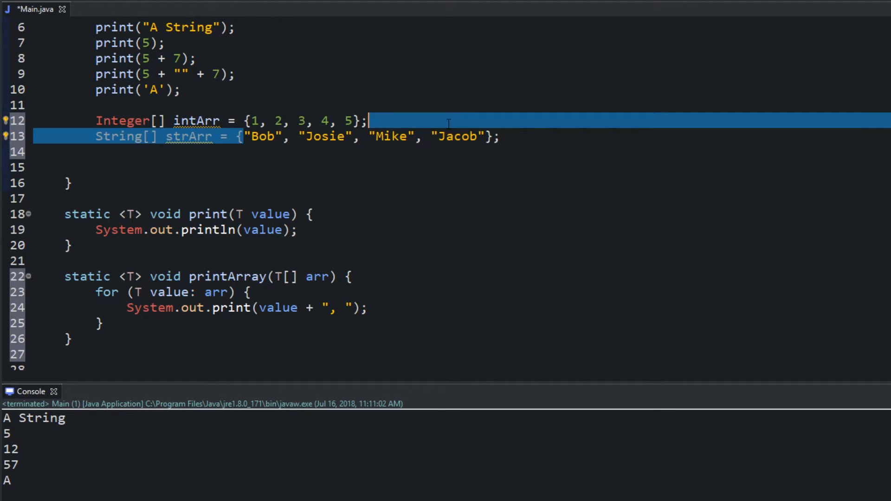
left_click(126, 120)
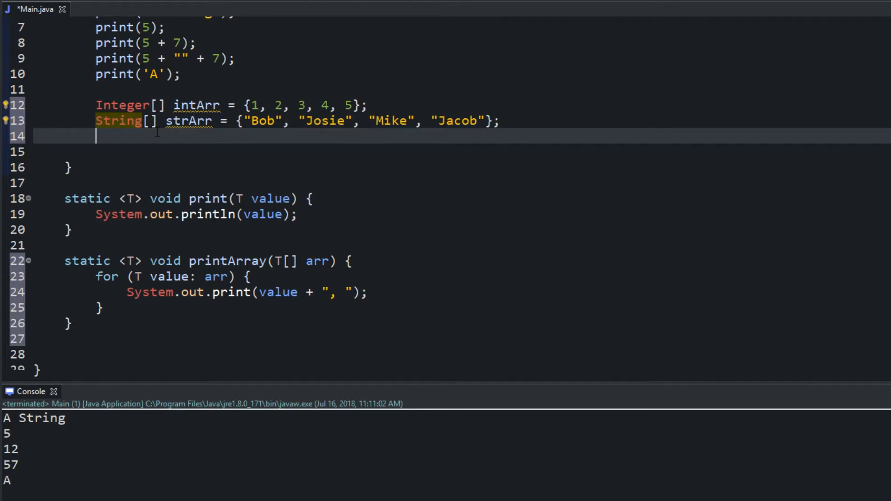
Step: Call printArray(intArr) and printArray(strArr) after the array declarations
type("print")
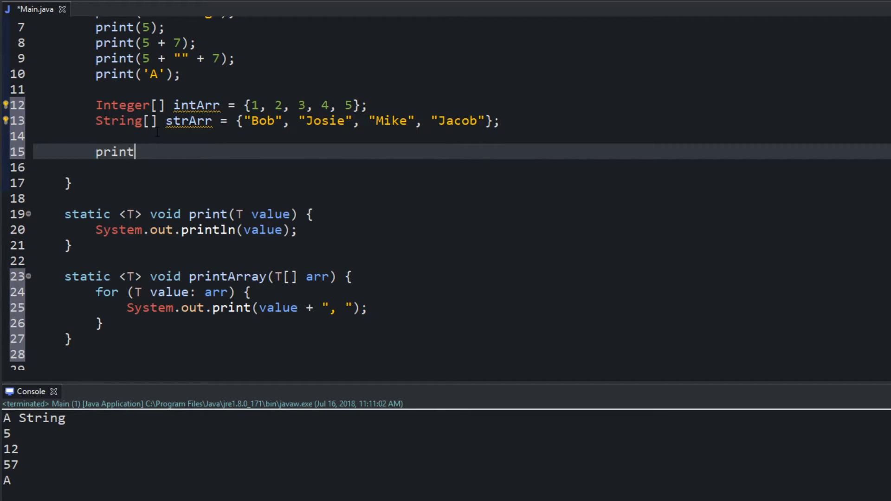
type("Array();")
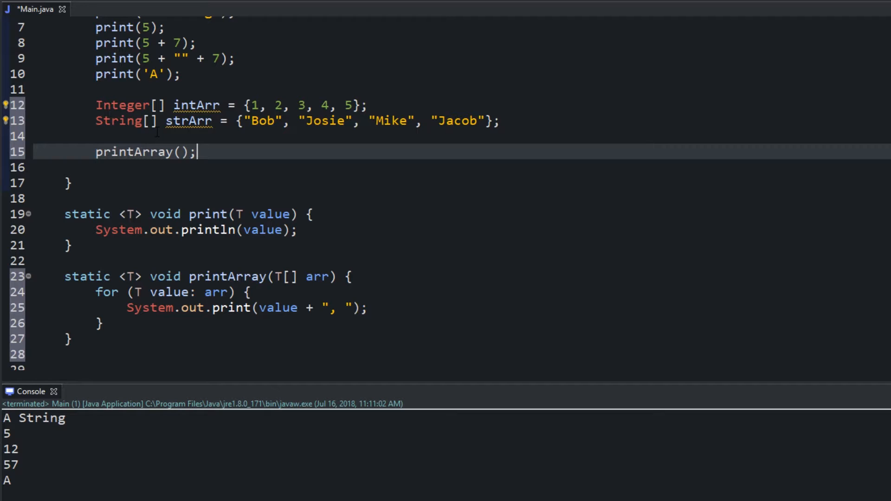
type("printArray();")
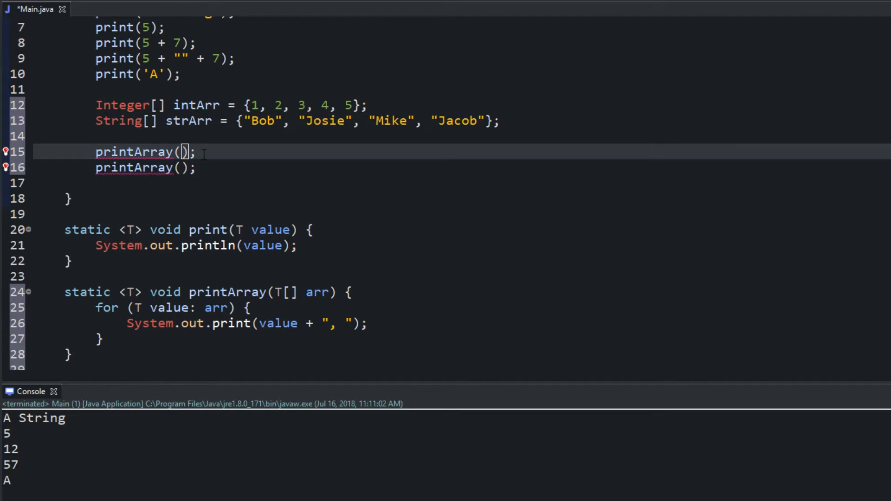
type("intArr")
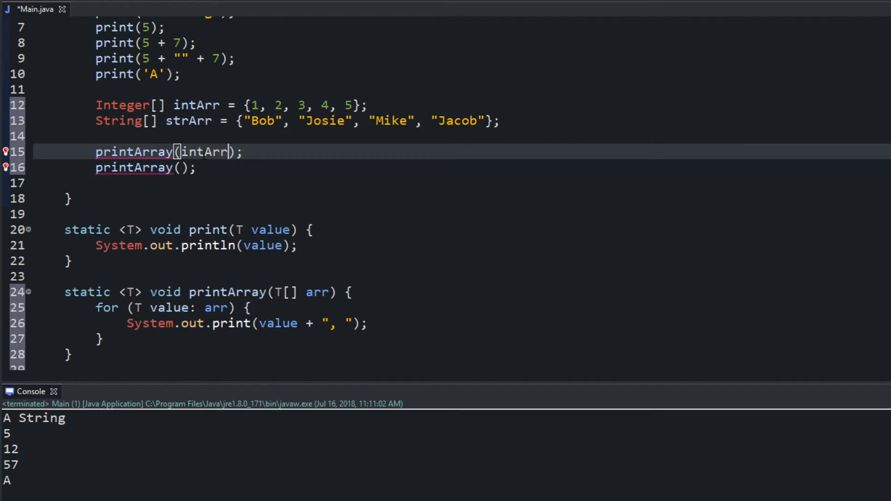
type("strArr")
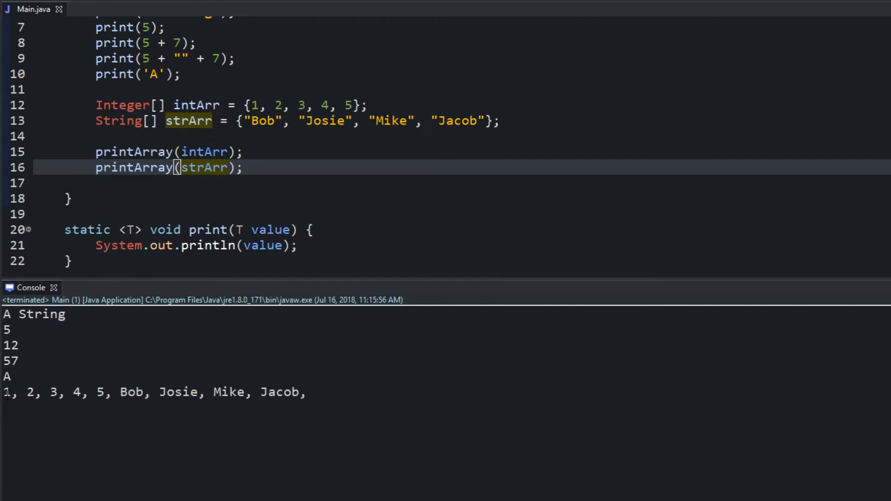
Step: Point out the intArr argument and the printed values 1, 2, 3, 4, 5 in the console
double_click(134, 152)
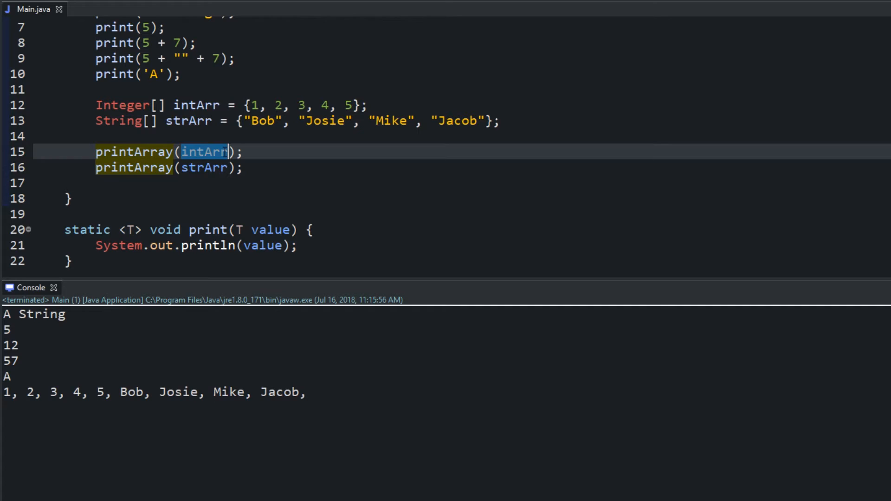
scroll("down", 3)
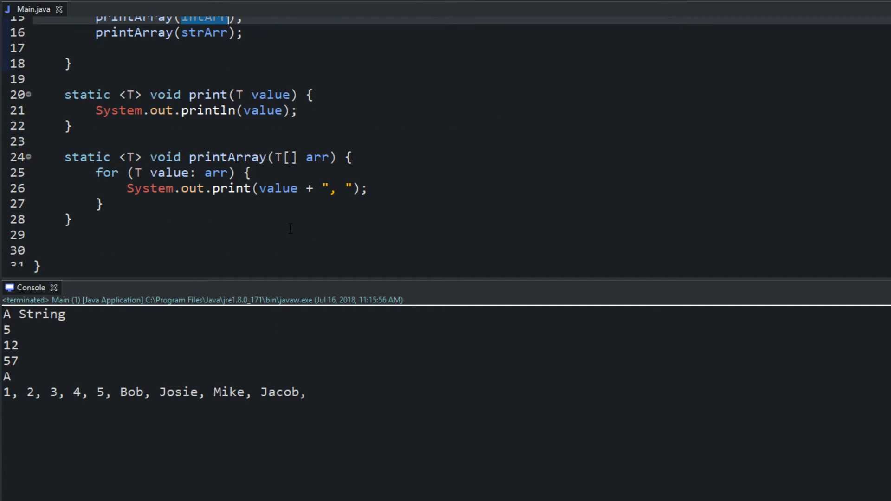
mouse_move(253, 144)
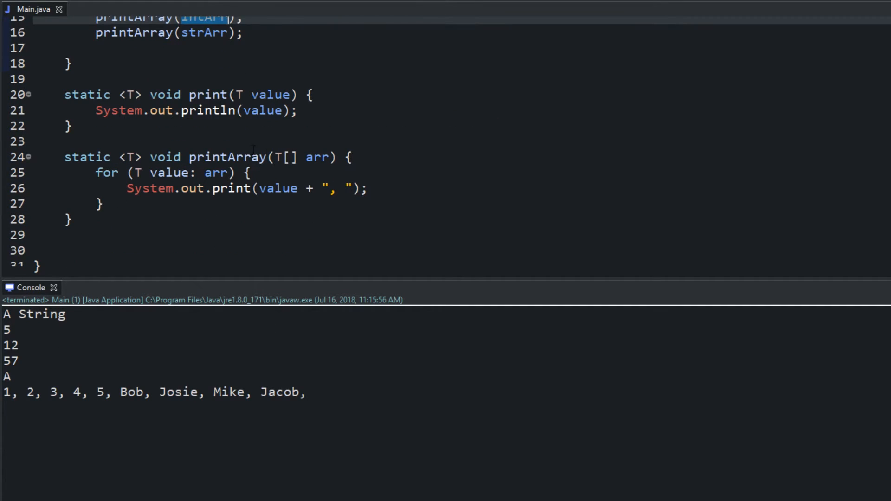
left_click_drag(3, 391, 90, 391)
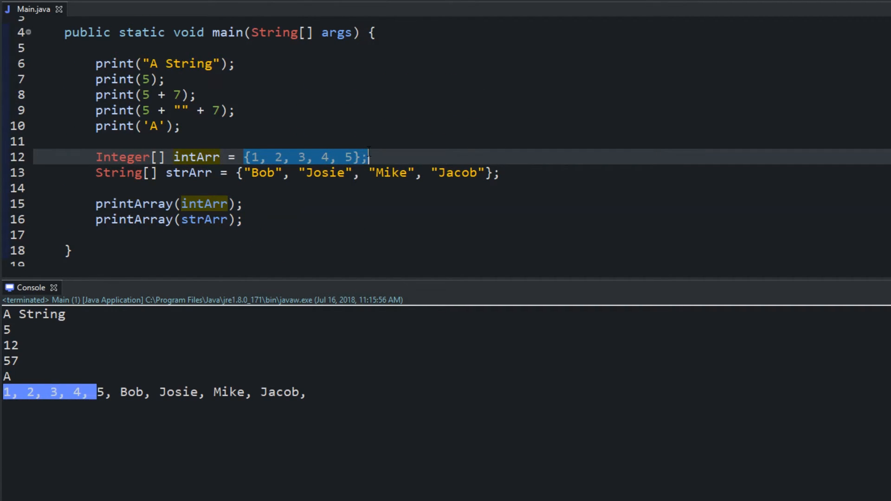
scroll("down", 3)
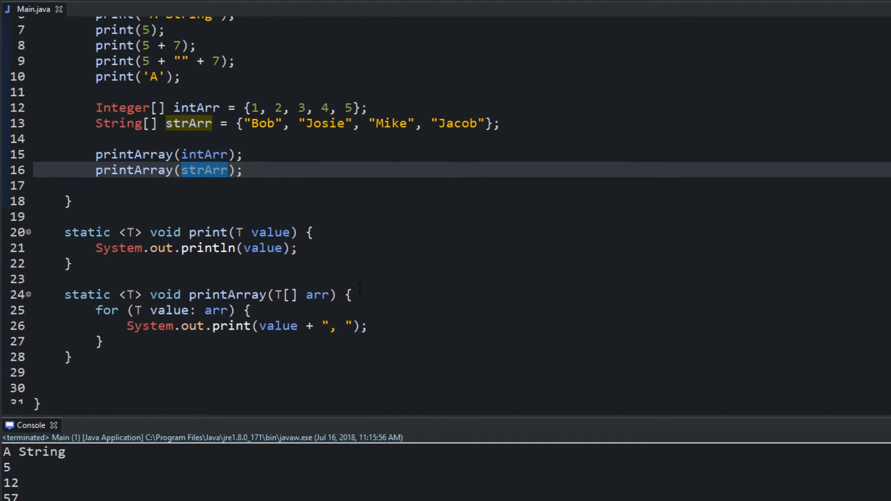
mouse_move(349, 310)
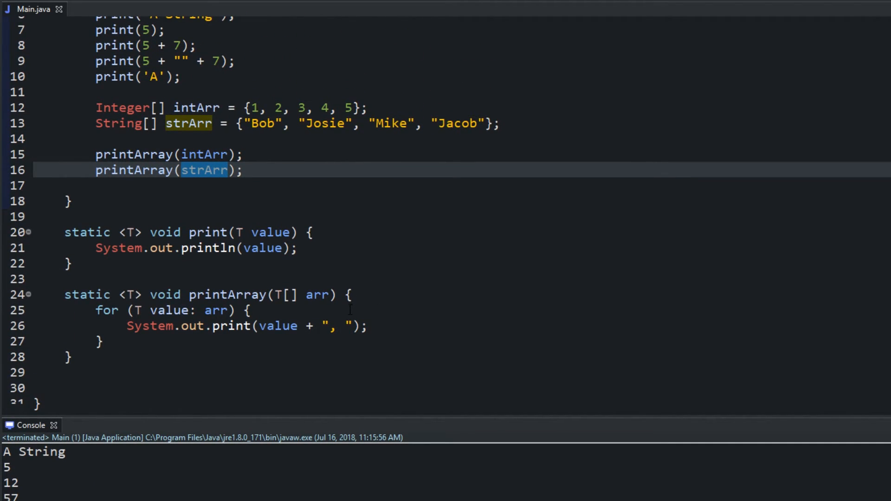
mouse_move(430, 241)
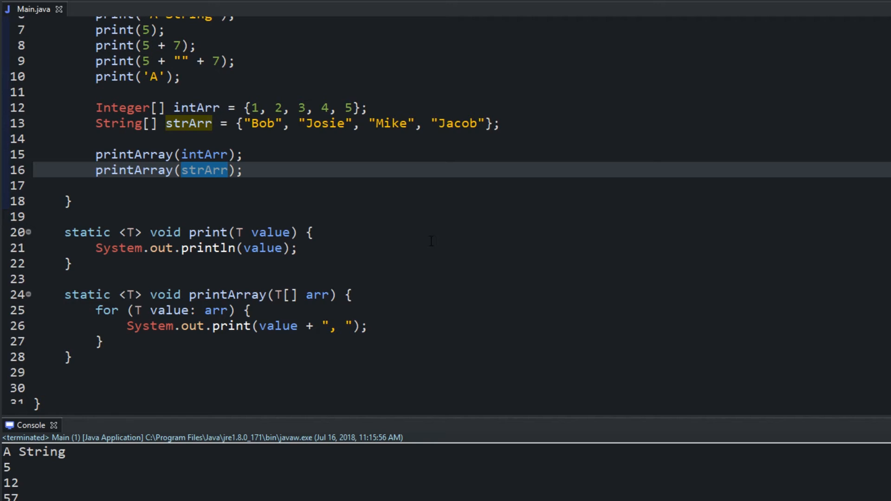
mouse_move(411, 266)
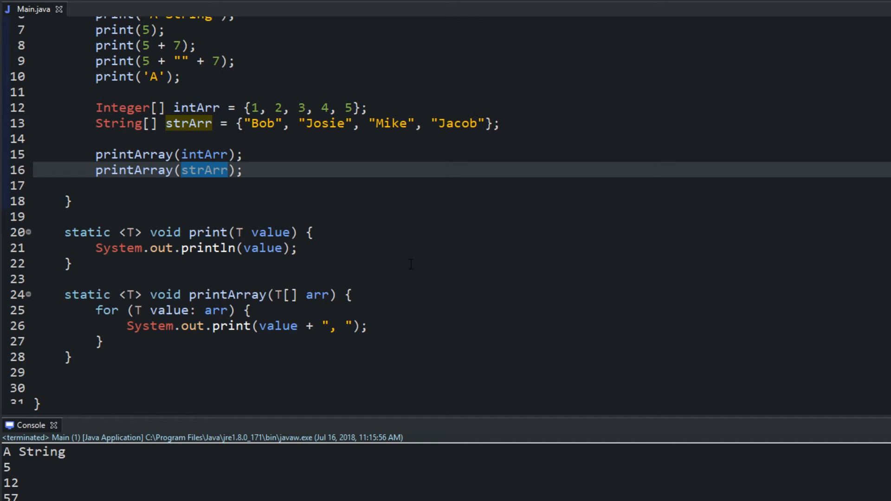
mouse_move(519, 234)
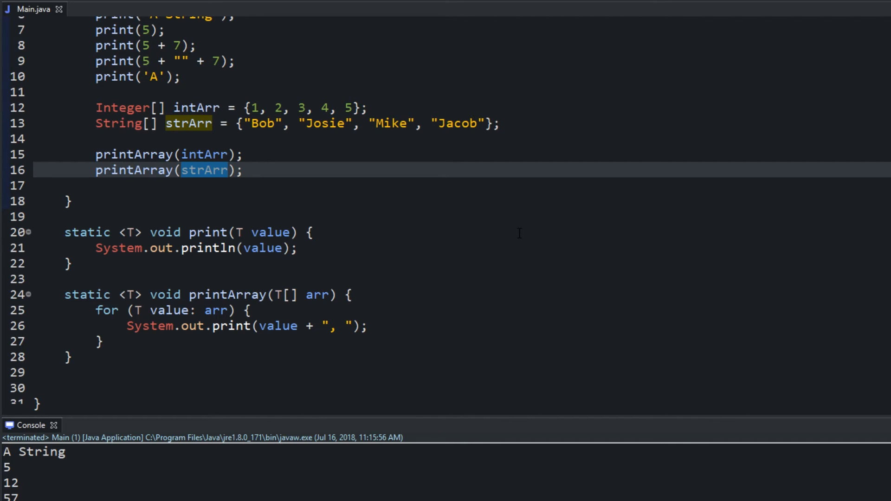
mouse_move(428, 152)
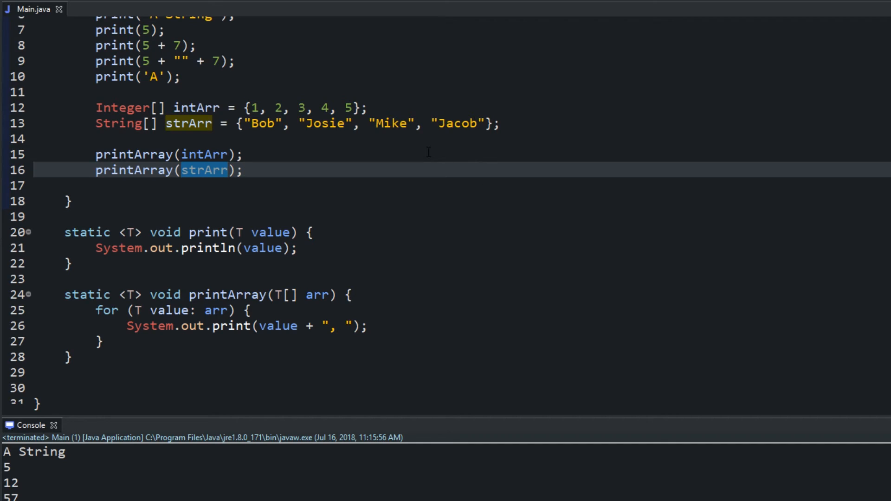
mouse_move(443, 373)
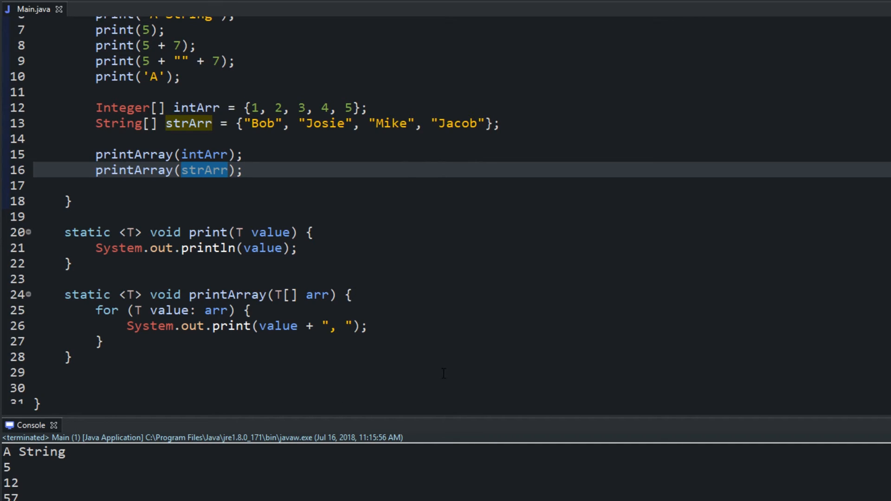
mouse_move(418, 298)
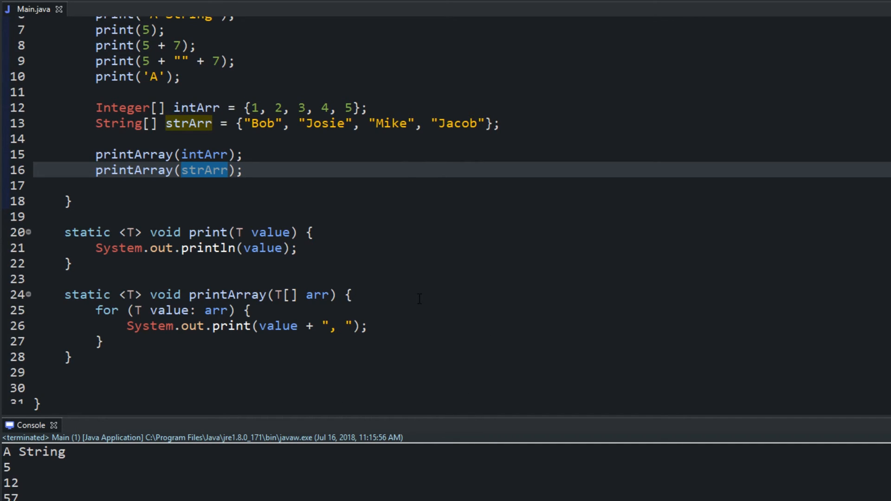
mouse_move(401, 353)
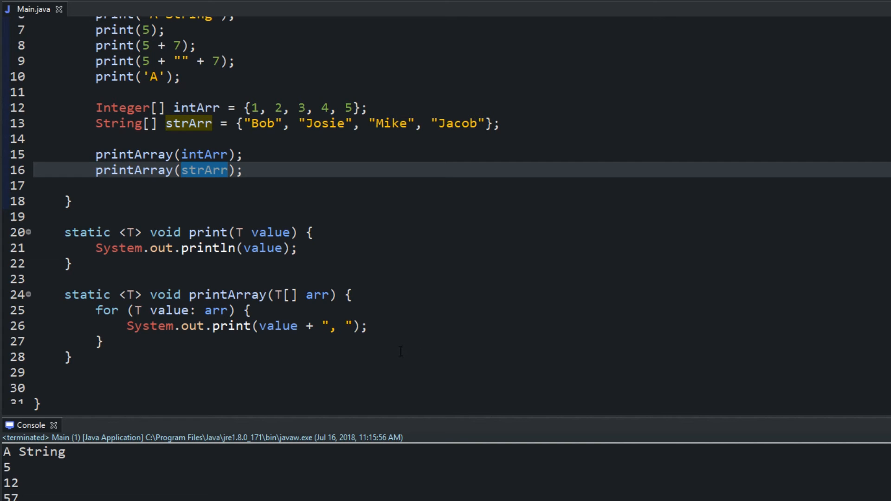
mouse_move(455, 340)
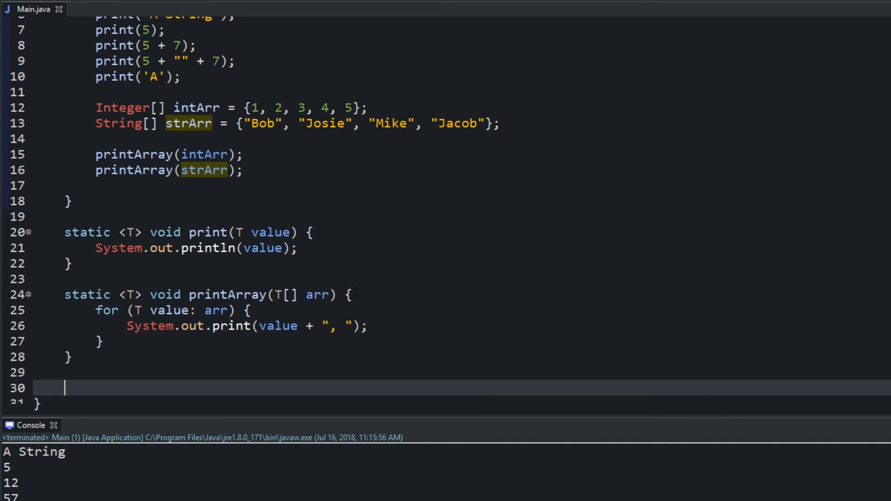
Step: Highlight the whole printArray method in the editor
left_click_drag(64, 295, 68, 357)
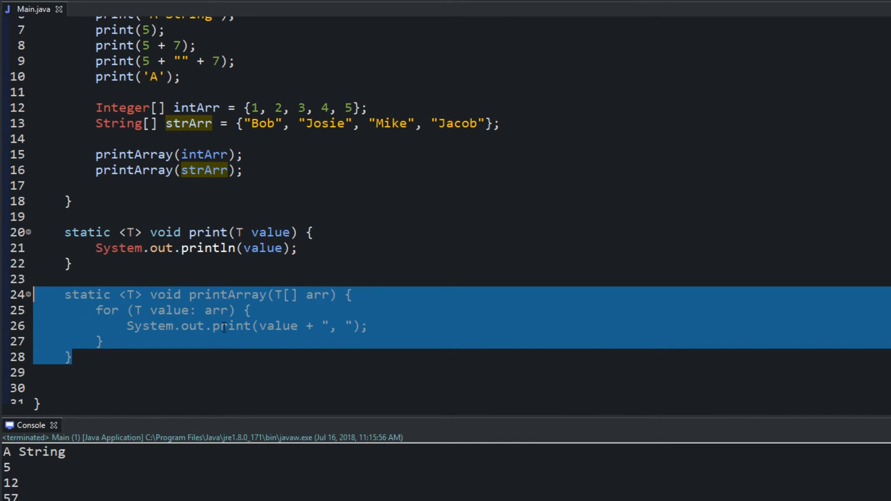
mouse_move(243, 285)
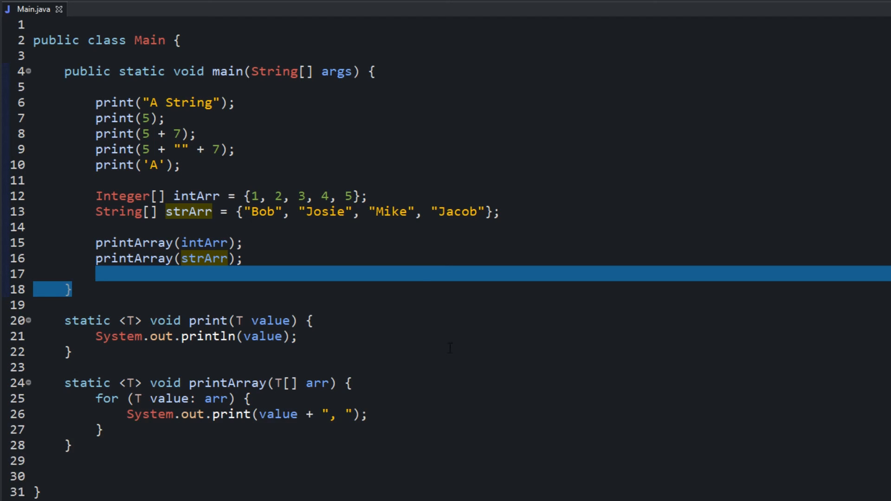
mouse_move(418, 273)
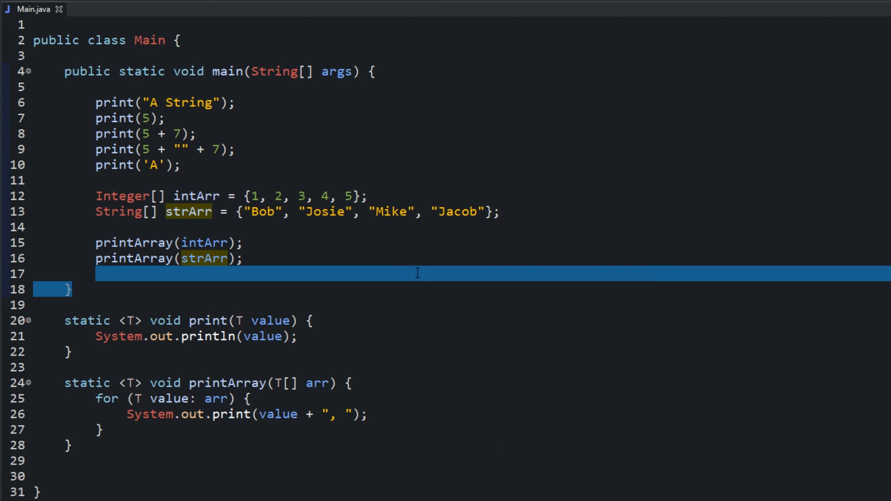